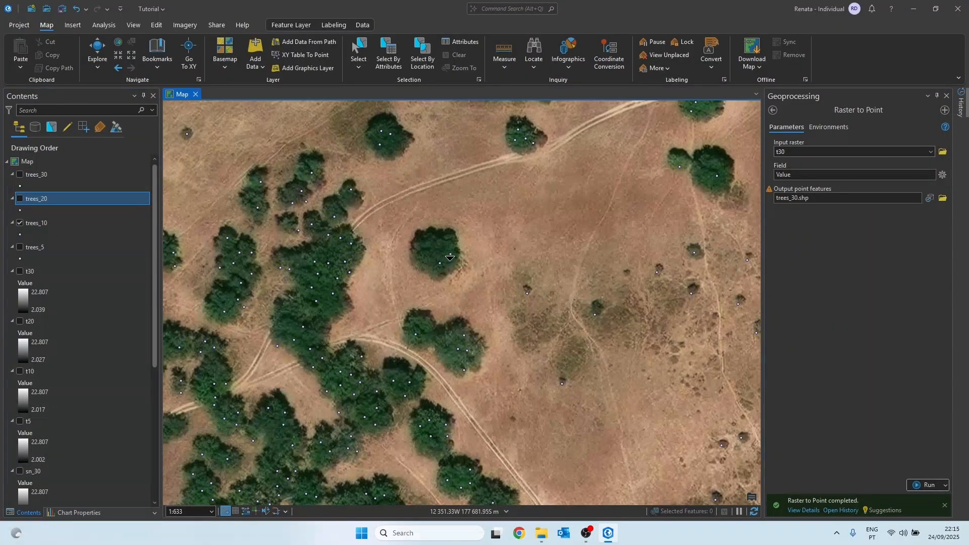
Zoom the map out so the species-coloured trees_final points show over the satellite imagery
scroll("down", 3)
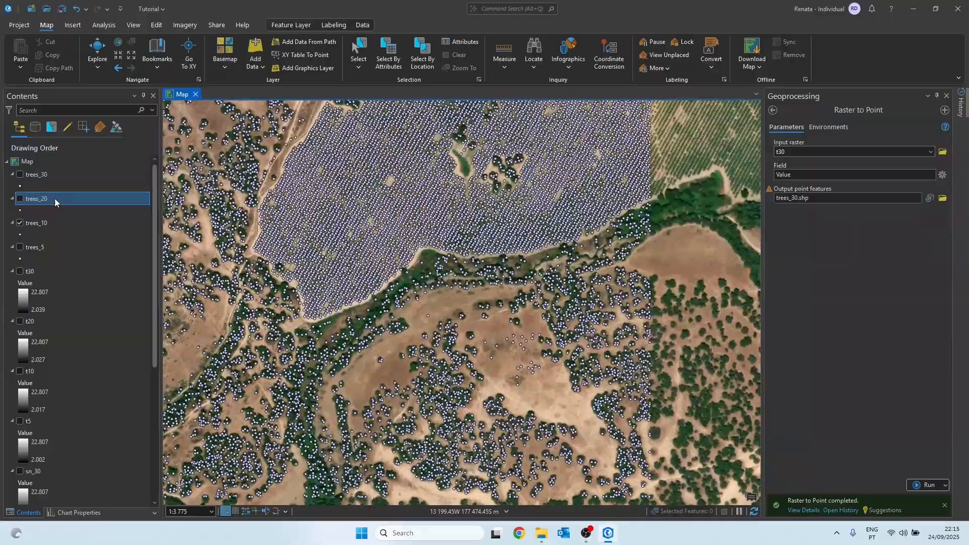
left_click(584, 533)
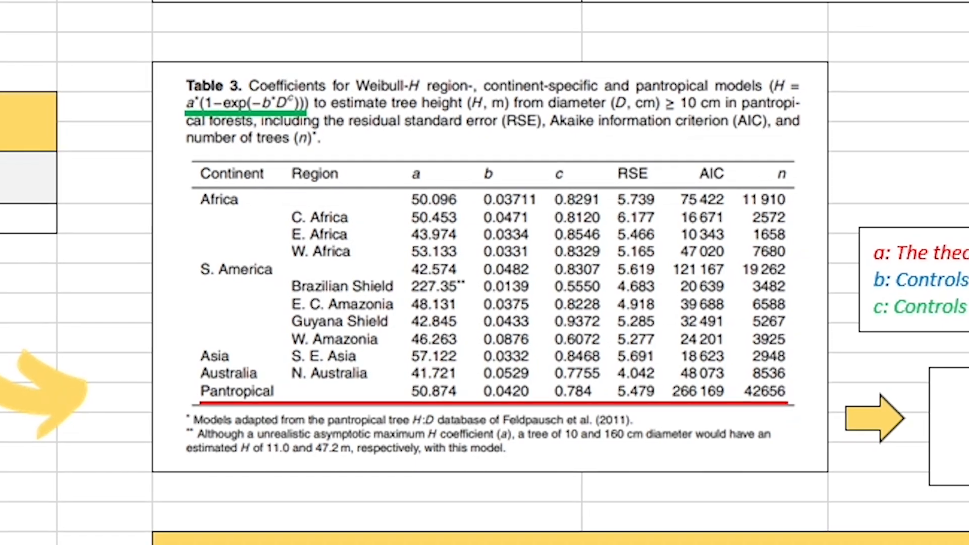
scroll("down", 3)
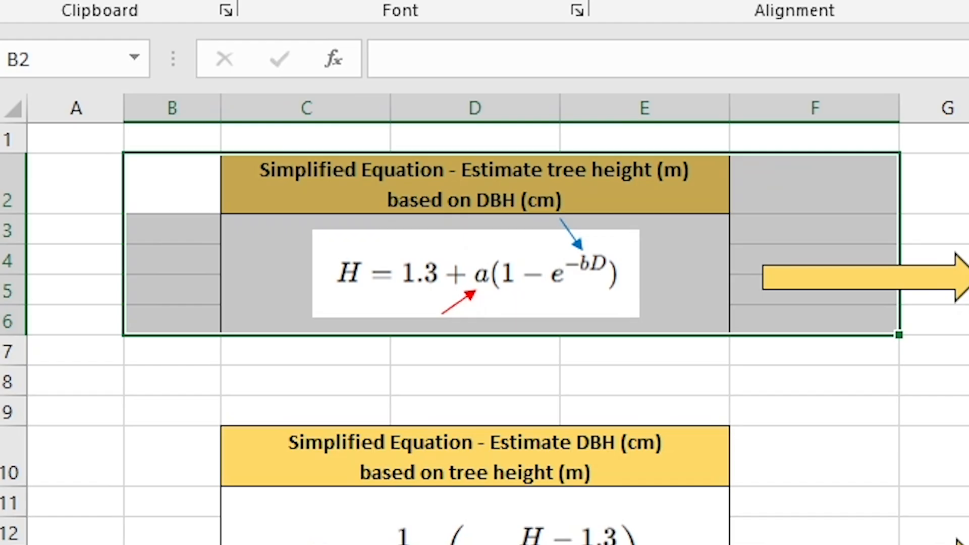
scroll("down", 3)
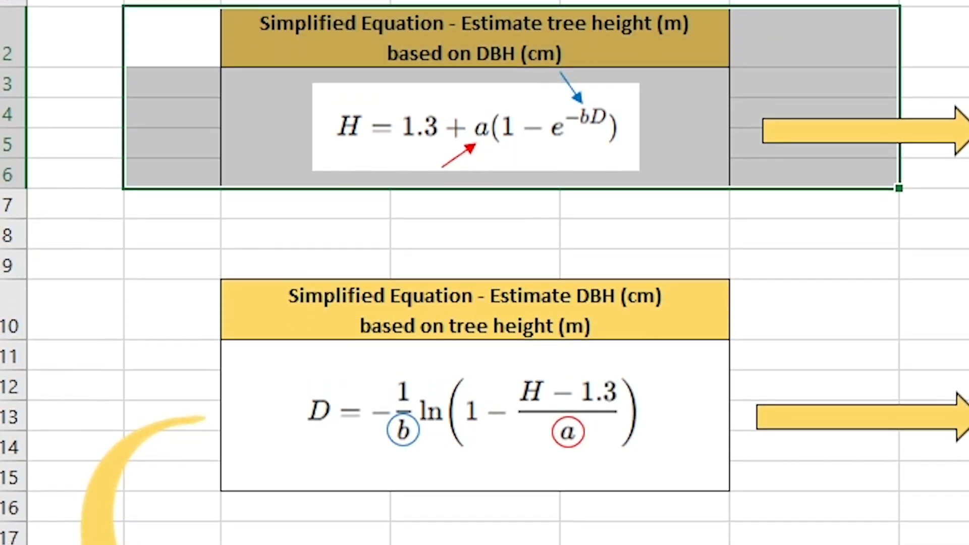
scroll("down", 3)
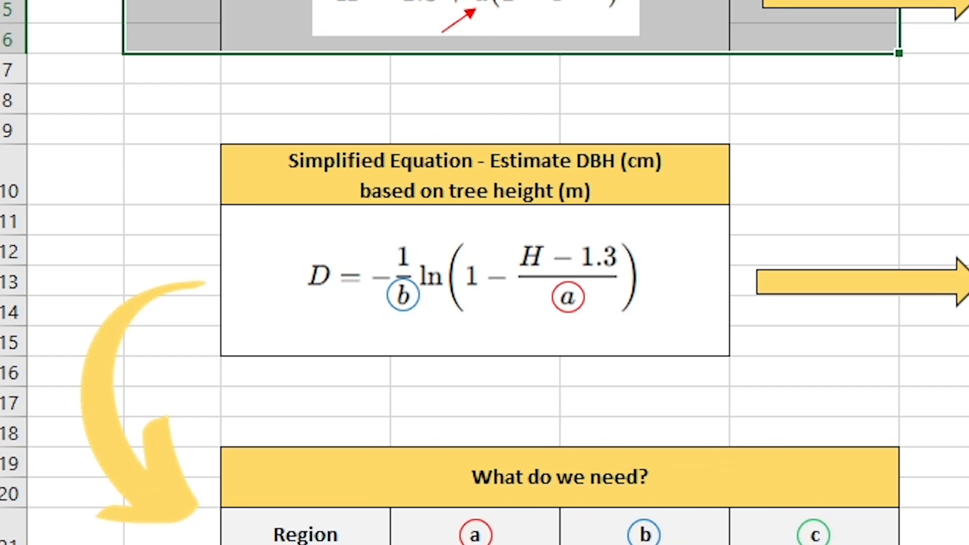
scroll("down", 3)
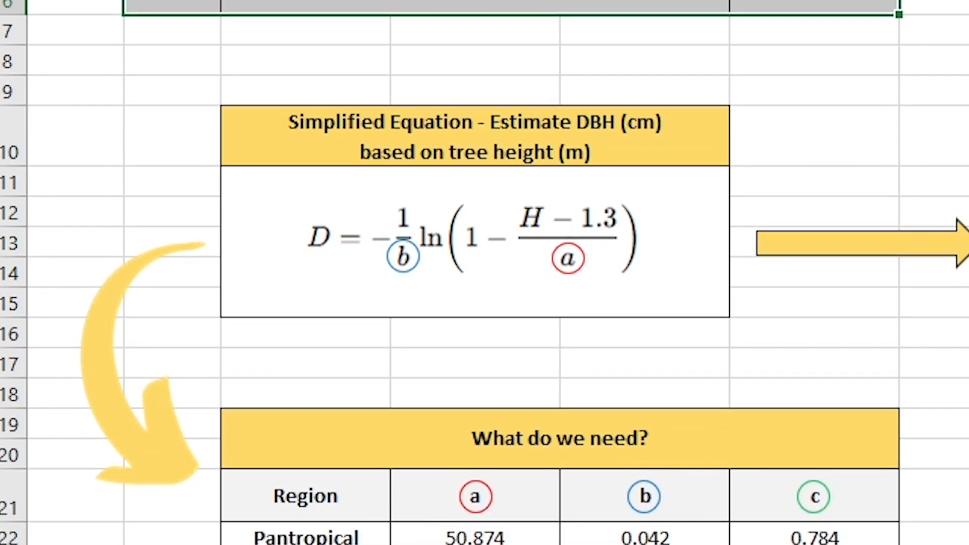
scroll("down", 3)
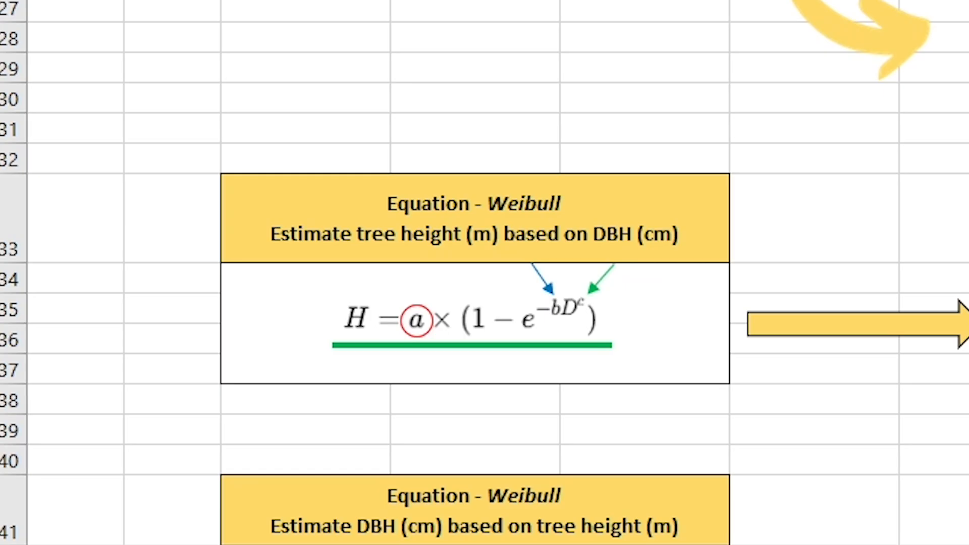
scroll("down", 3)
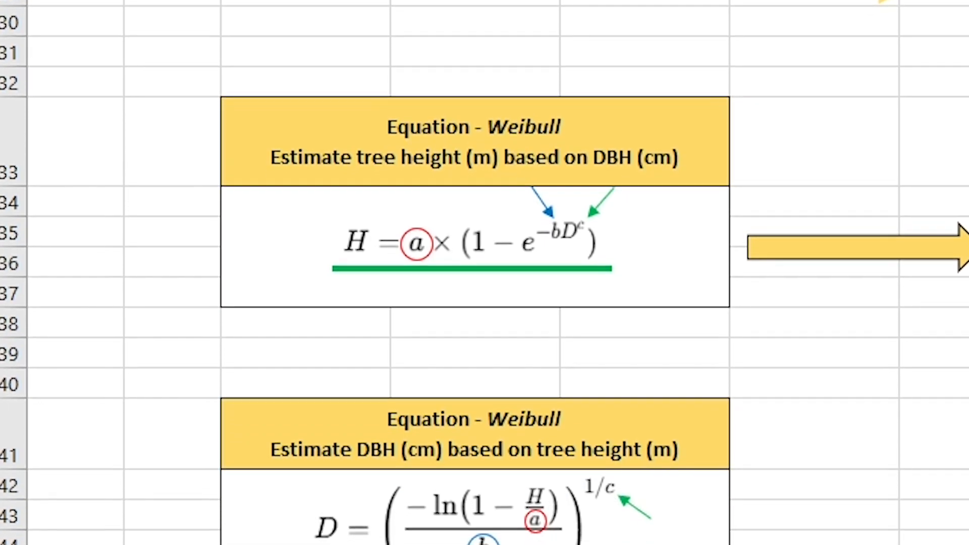
scroll("down", 3)
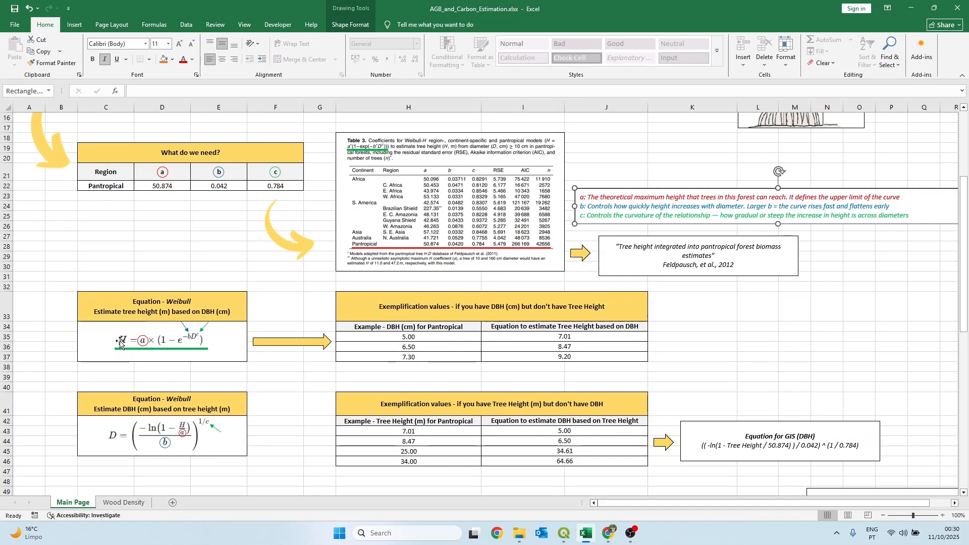
mouse_move(35, 342)
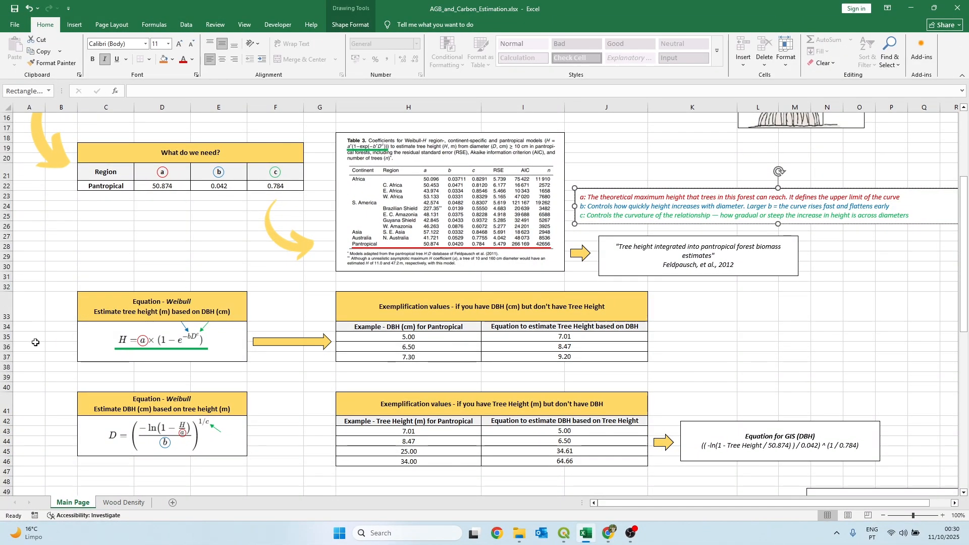
Check the Pantropical b coefficient 0.042, then bring up the trees_final layer's context options
left_click(28, 346)
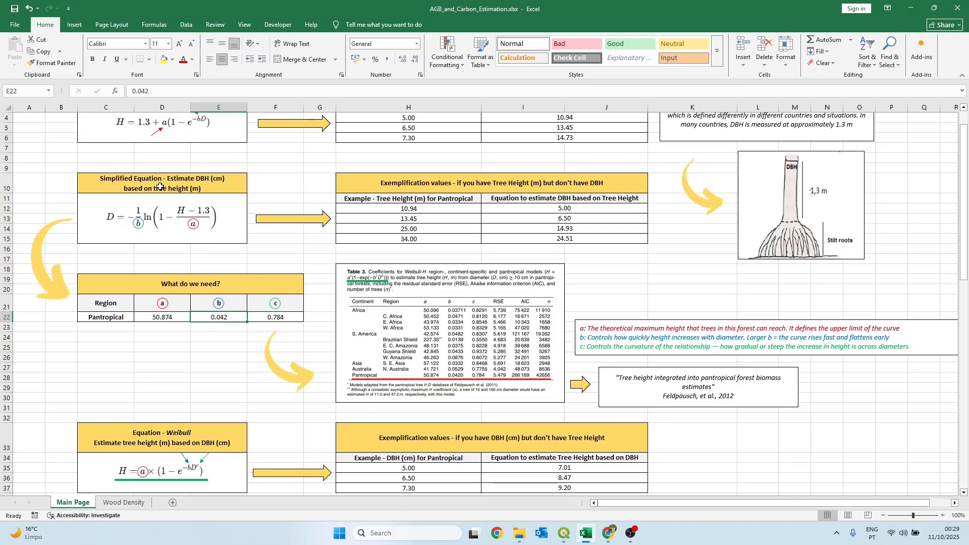
left_click(562, 533)
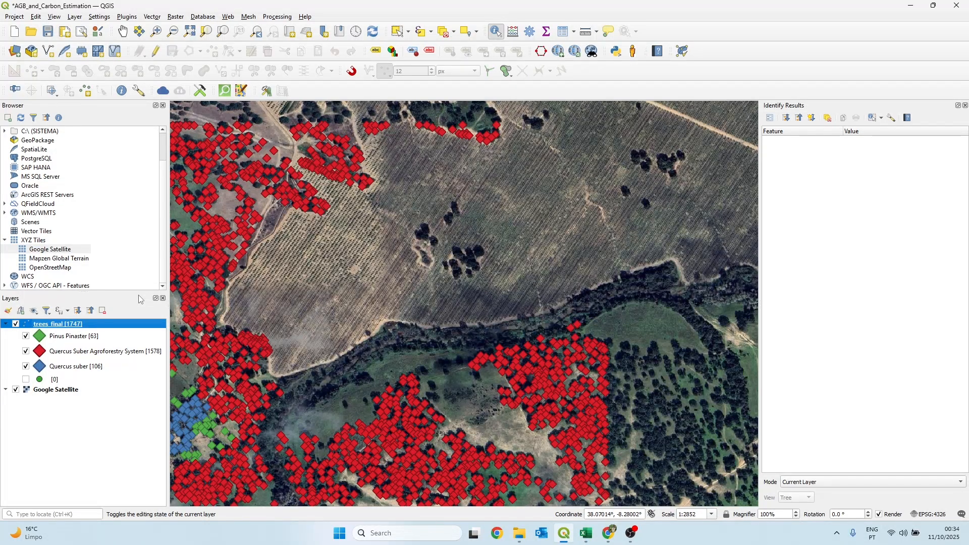
mouse_move(170, 220)
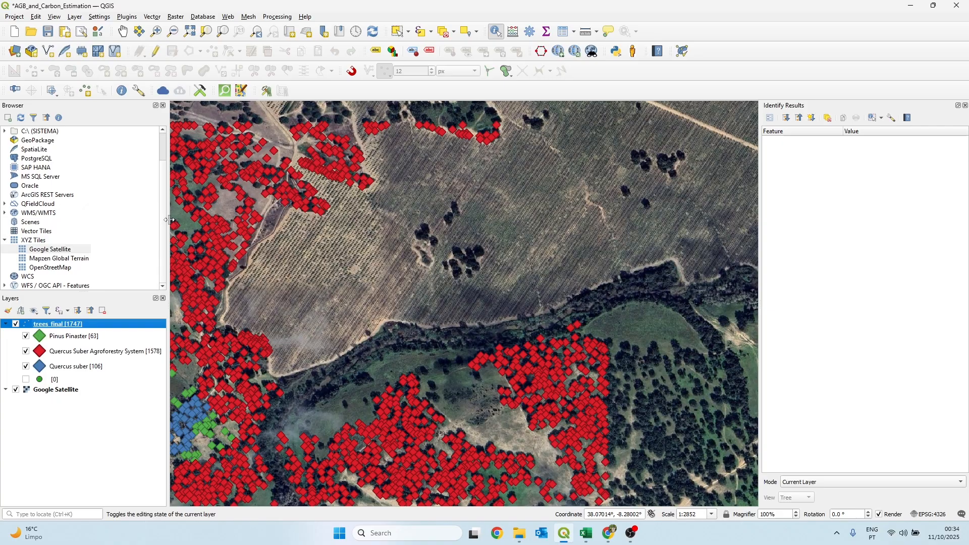
scroll("down", 3)
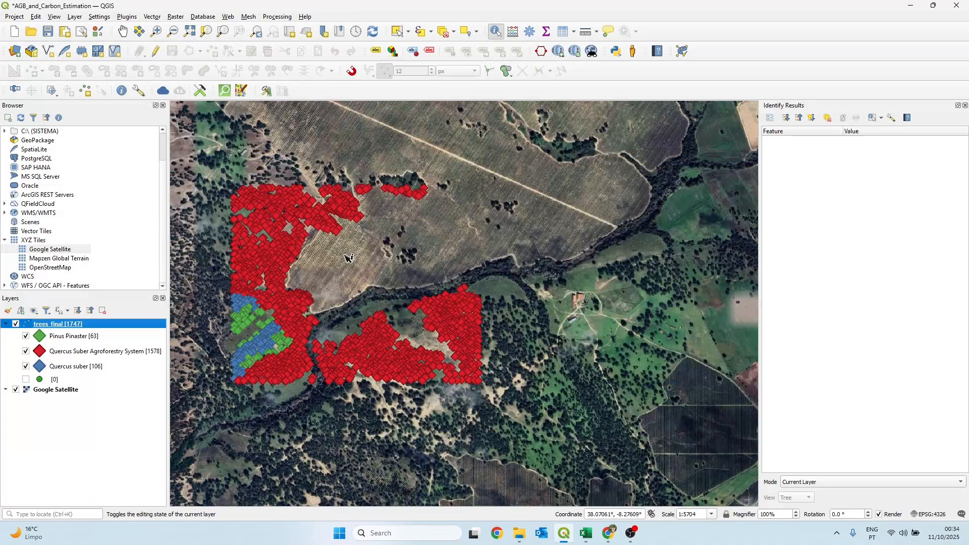
mouse_move(52, 340)
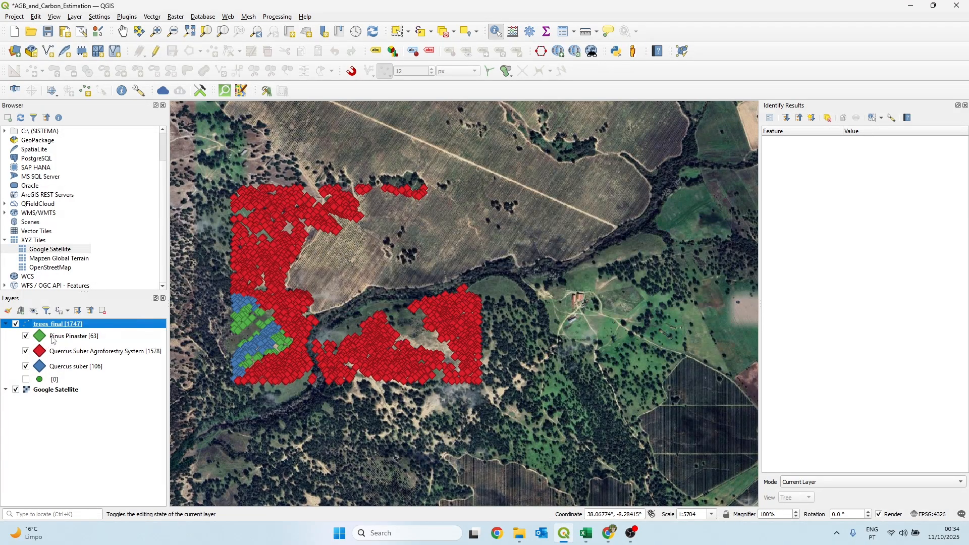
mouse_move(84, 360)
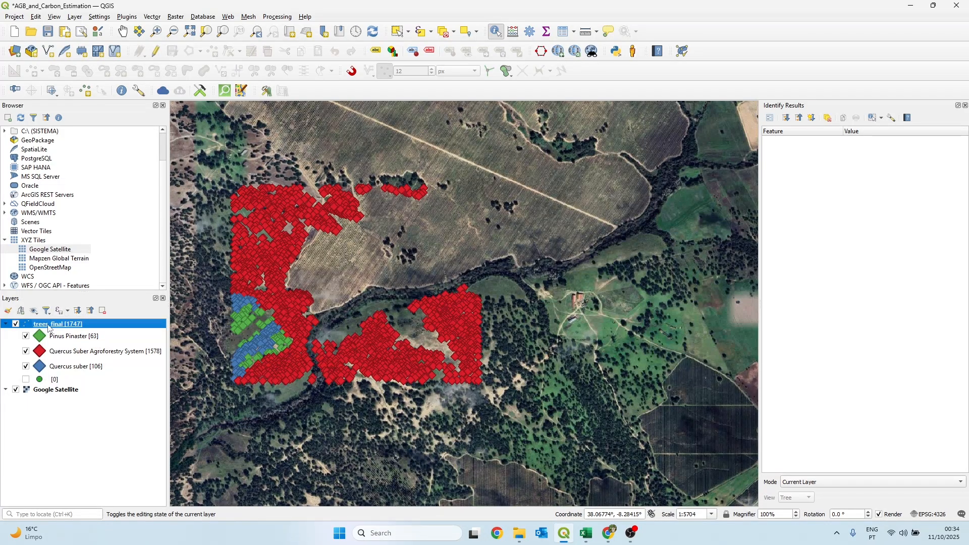
mouse_move(55, 324)
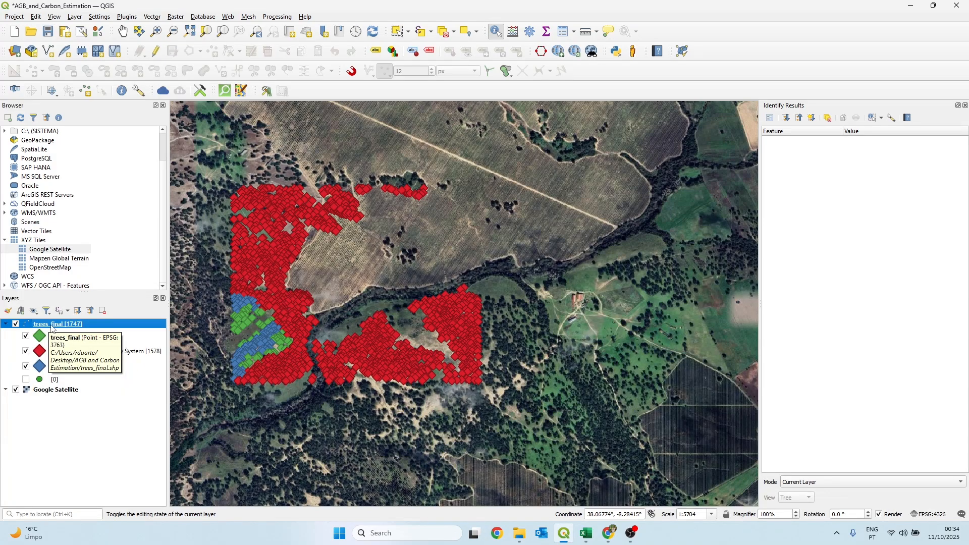
right_click(56, 324)
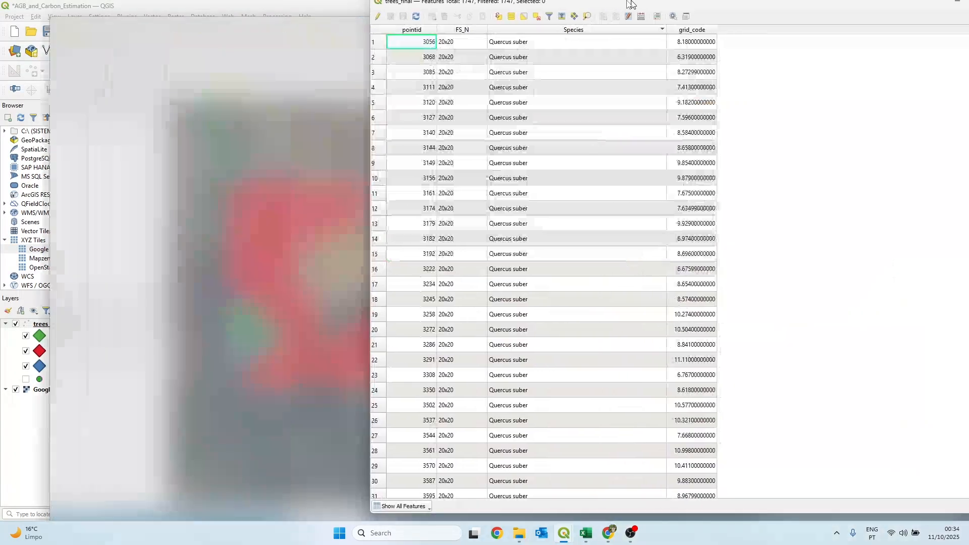
left_click(944, 5)
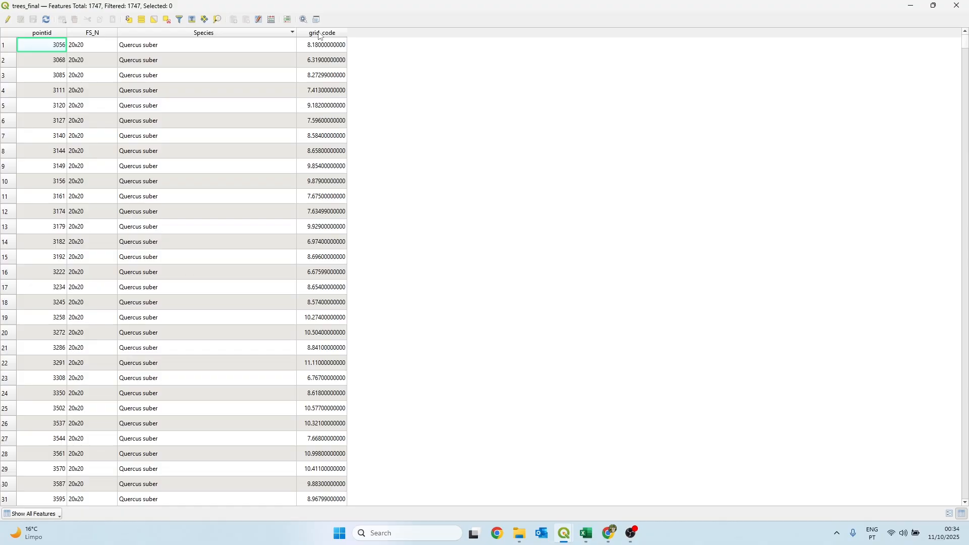
left_click(321, 32)
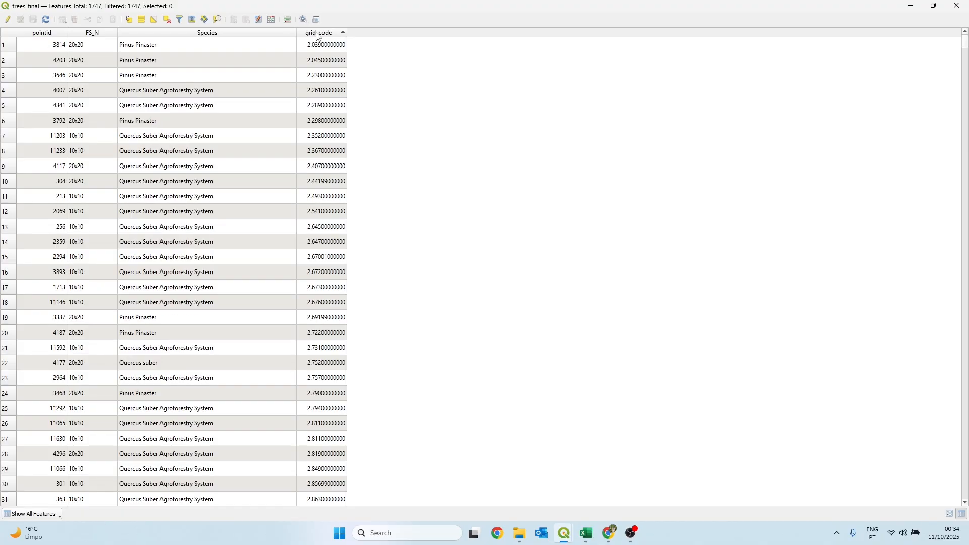
mouse_move(319, 33)
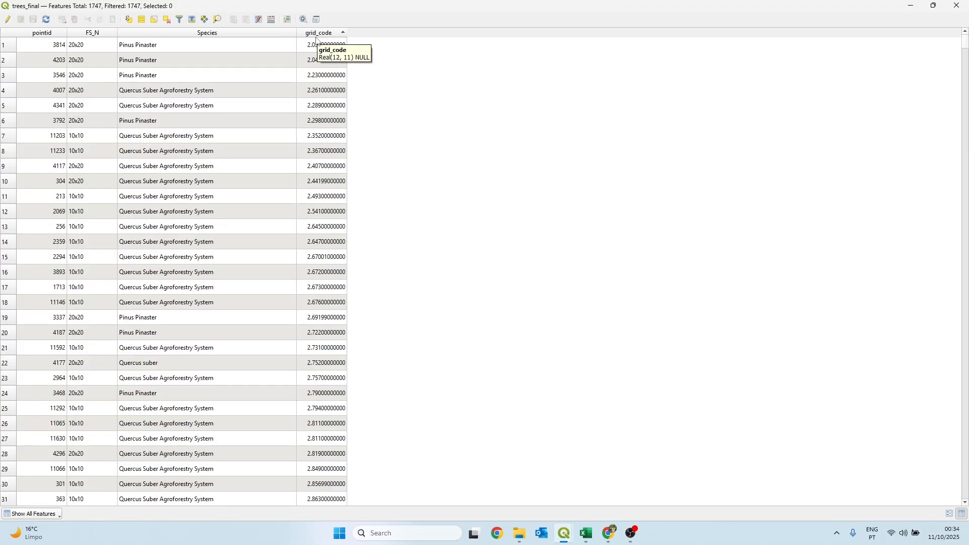
mouse_move(152, 79)
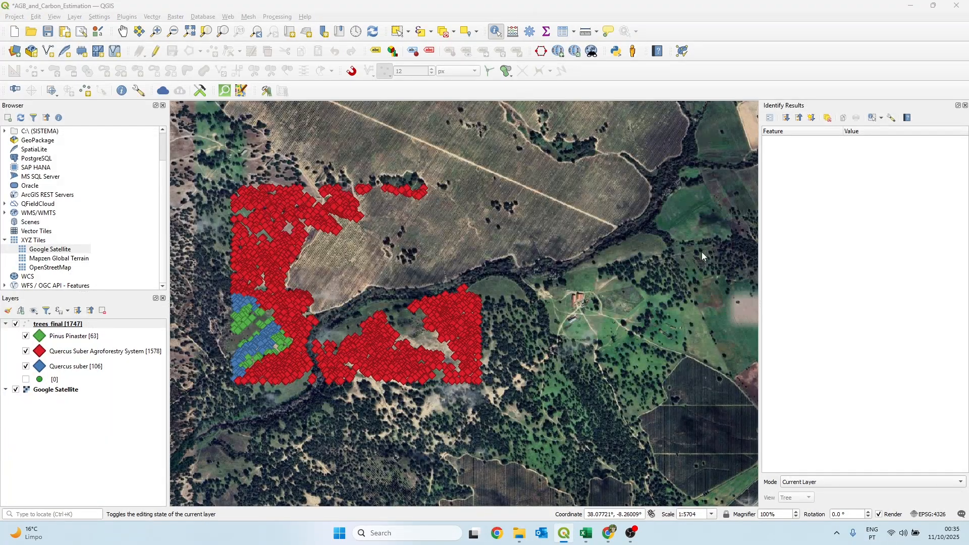
Symbolize trees_final by grid_code in five graduated classes from 2.04–7.62 up to 10.92–18.04
double_click(57, 323)
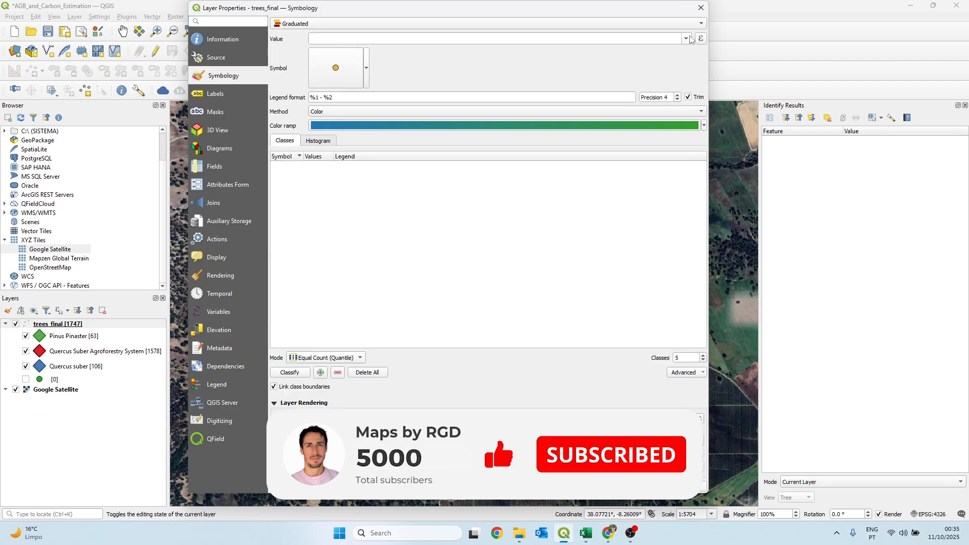
left_click(499, 39)
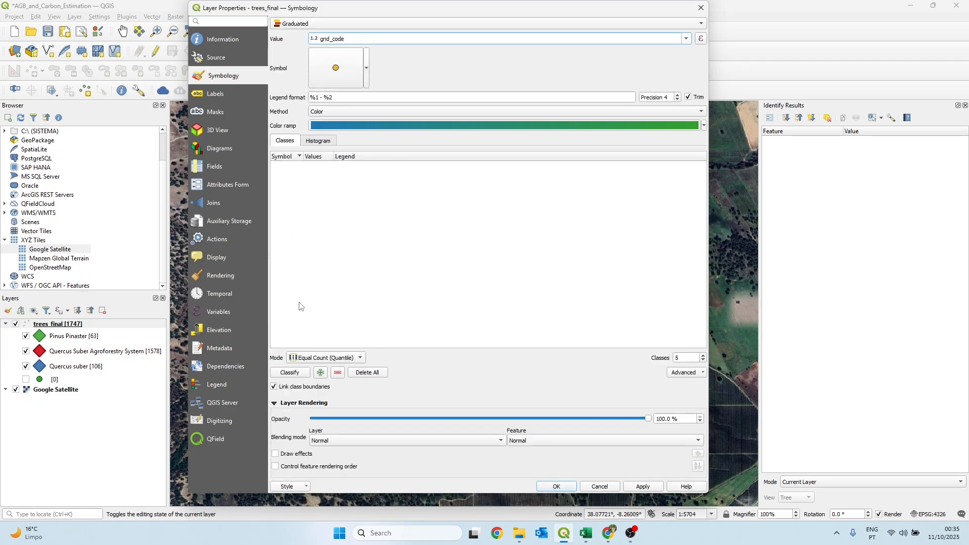
left_click(289, 371)
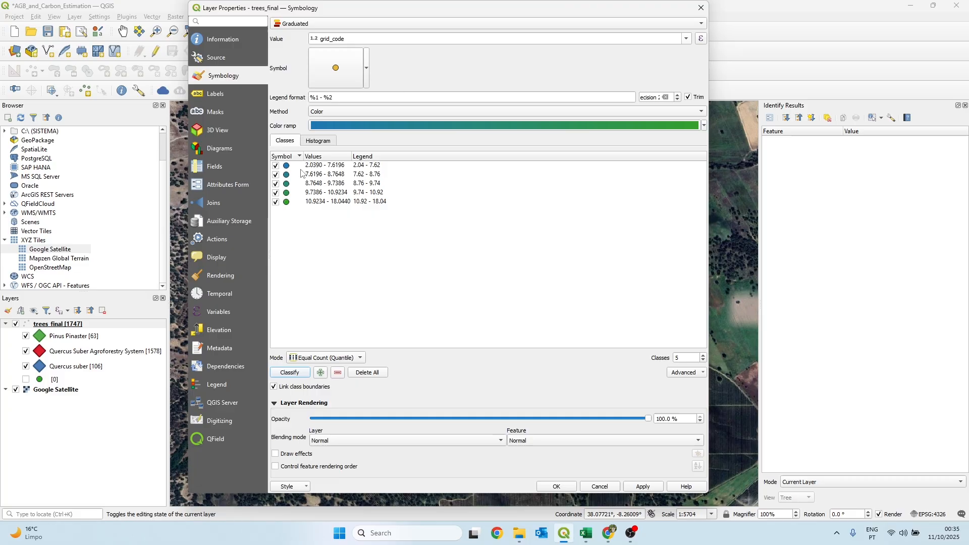
mouse_move(325, 207)
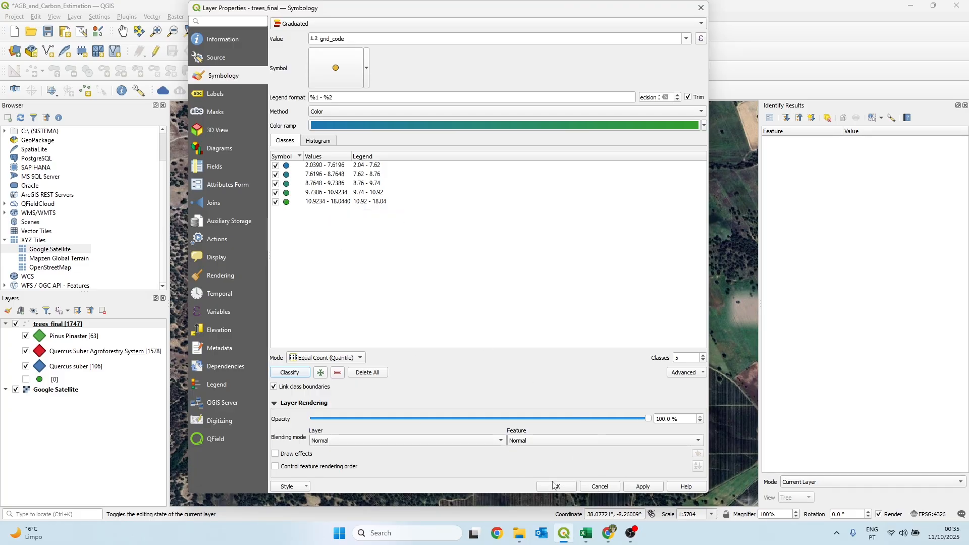
left_click(556, 485)
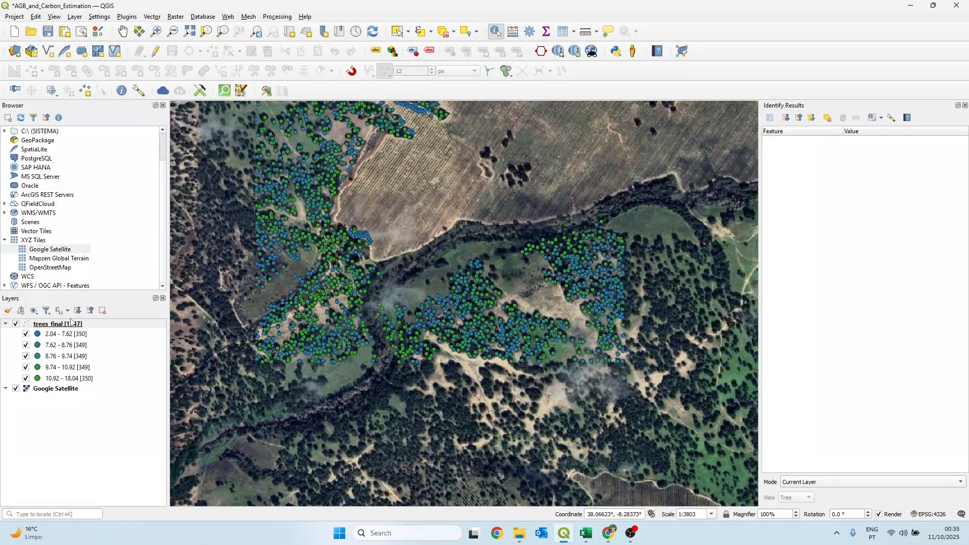
Make the trees_final attribute table editable and add a decimal dbh field
right_click(57, 323)
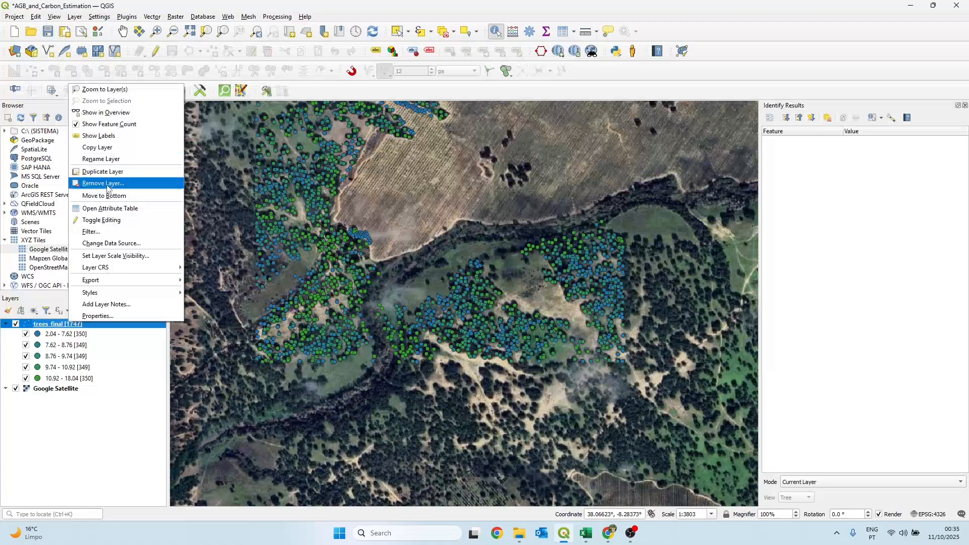
left_click(110, 208)
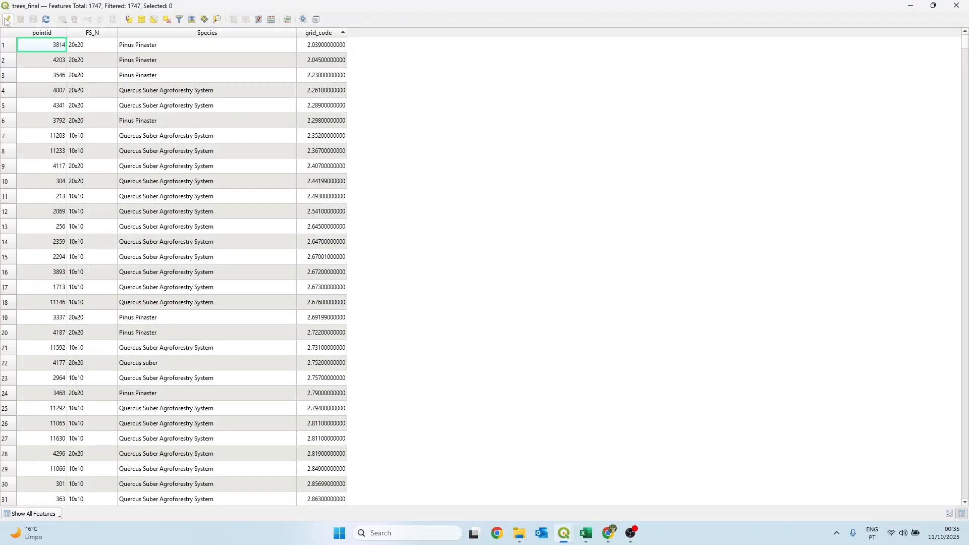
left_click(234, 19)
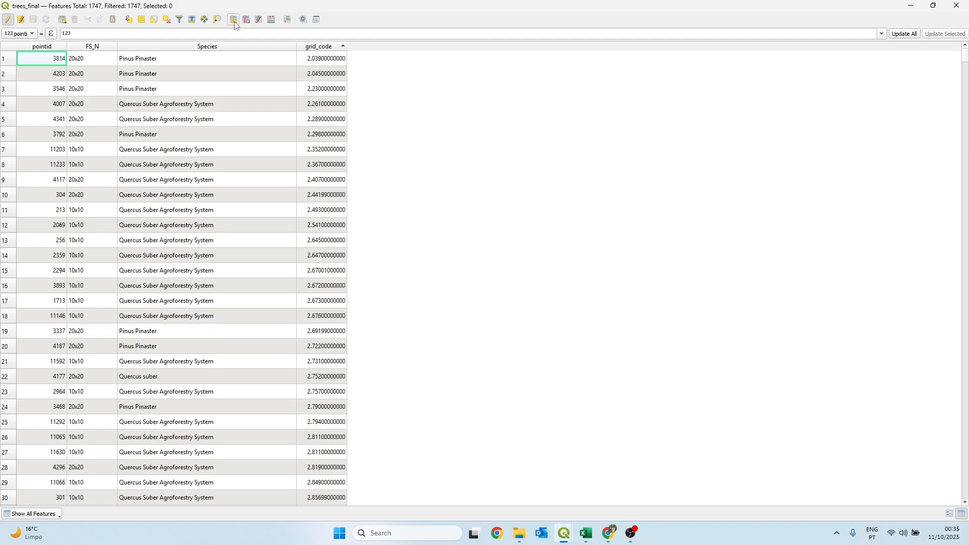
left_click(233, 19)
type("dbh")
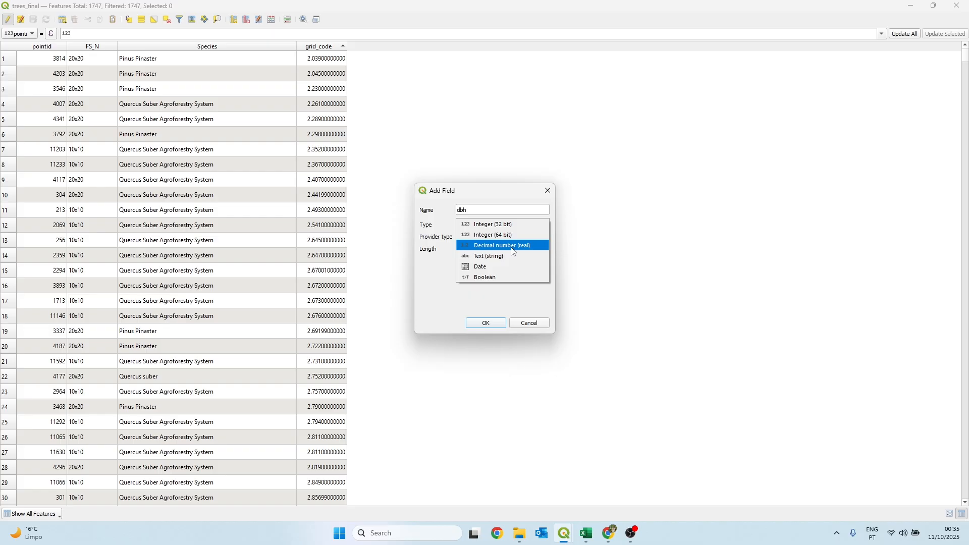
left_click(485, 323)
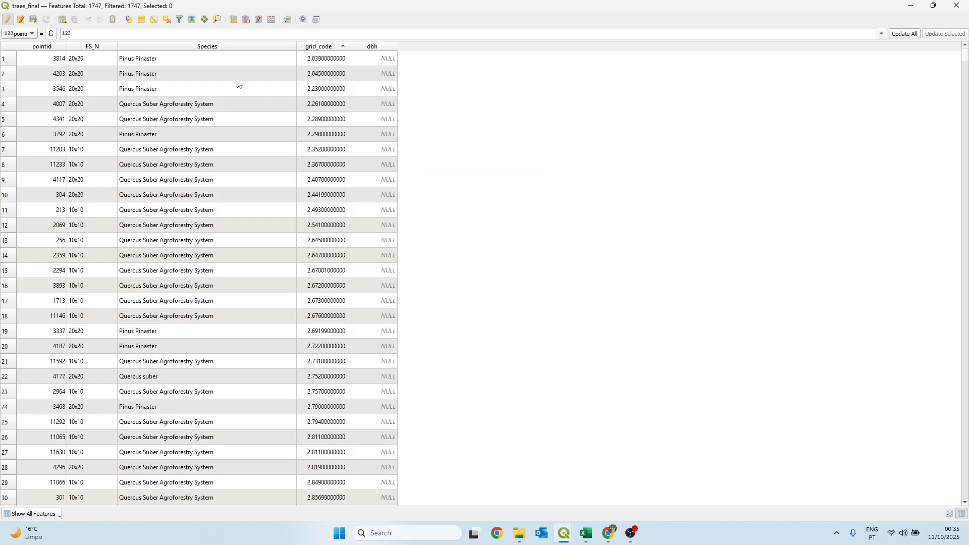
mouse_move(228, 27)
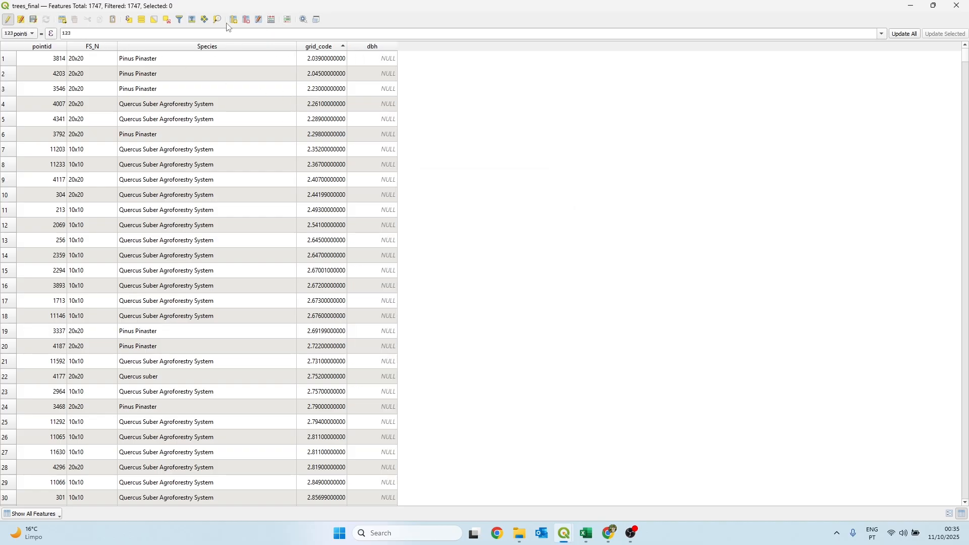
Add agb_kg and carbon_kg as decimal number fields, still empty
left_click(233, 20)
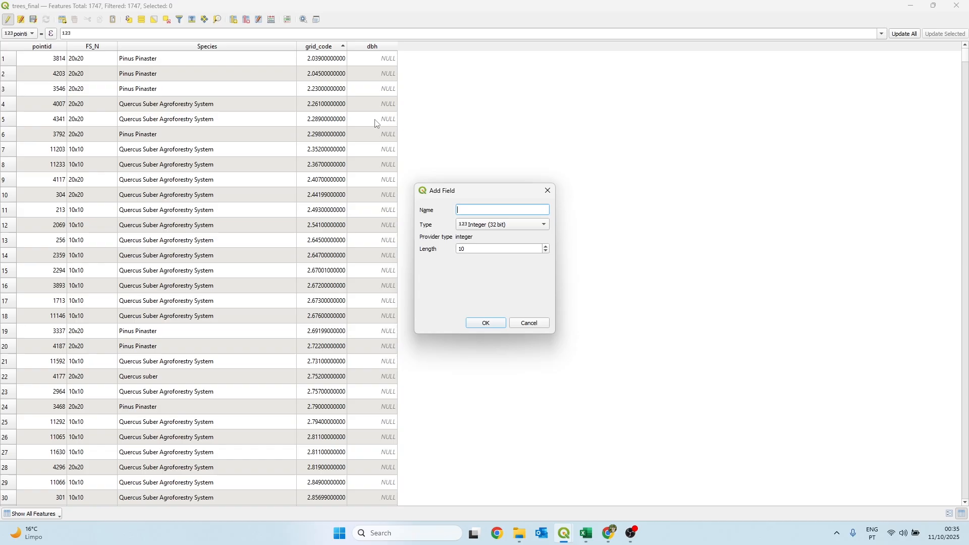
type("agb_")
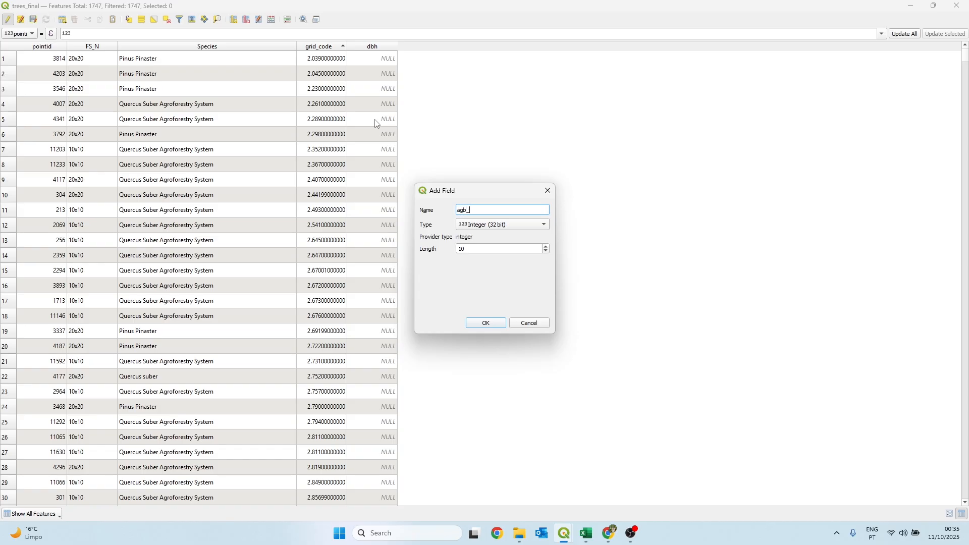
type("kg")
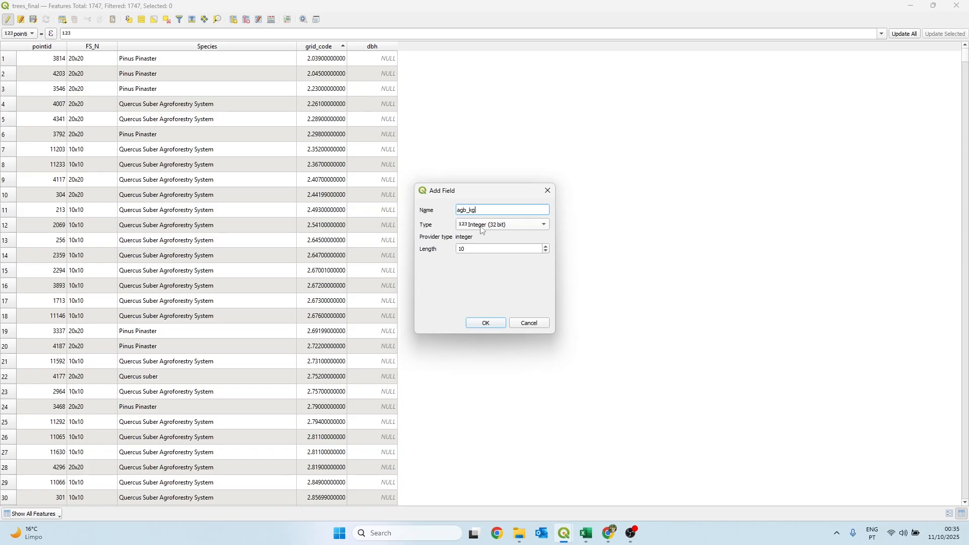
left_click(501, 224)
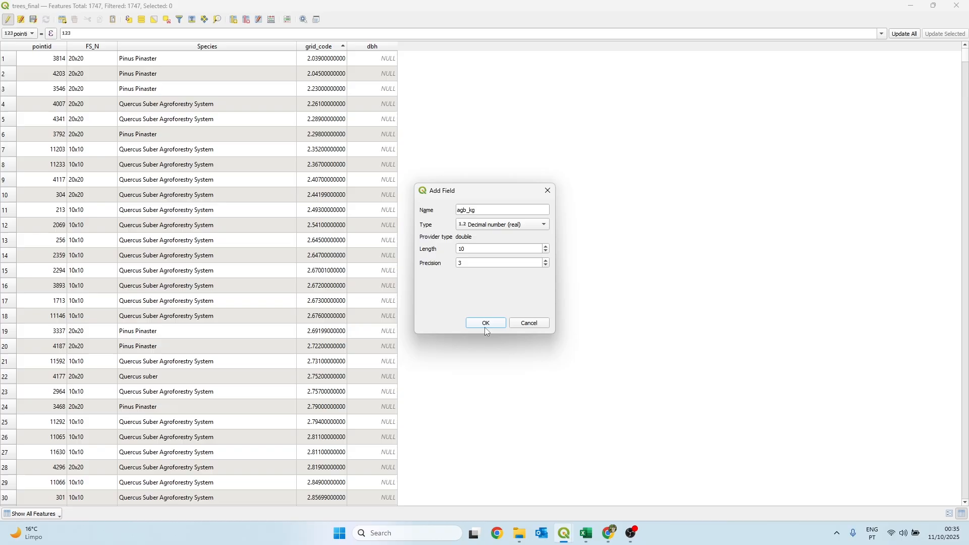
left_click(484, 323)
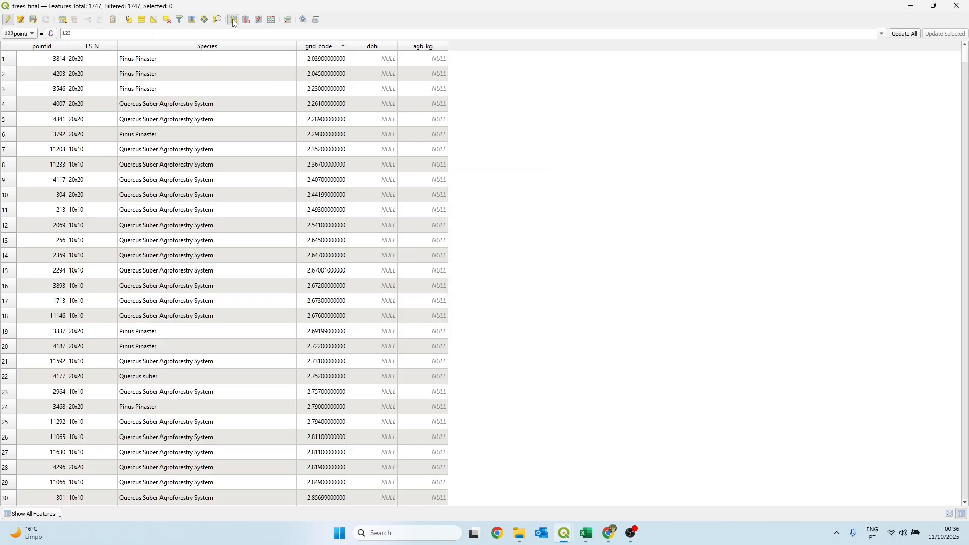
left_click(232, 19)
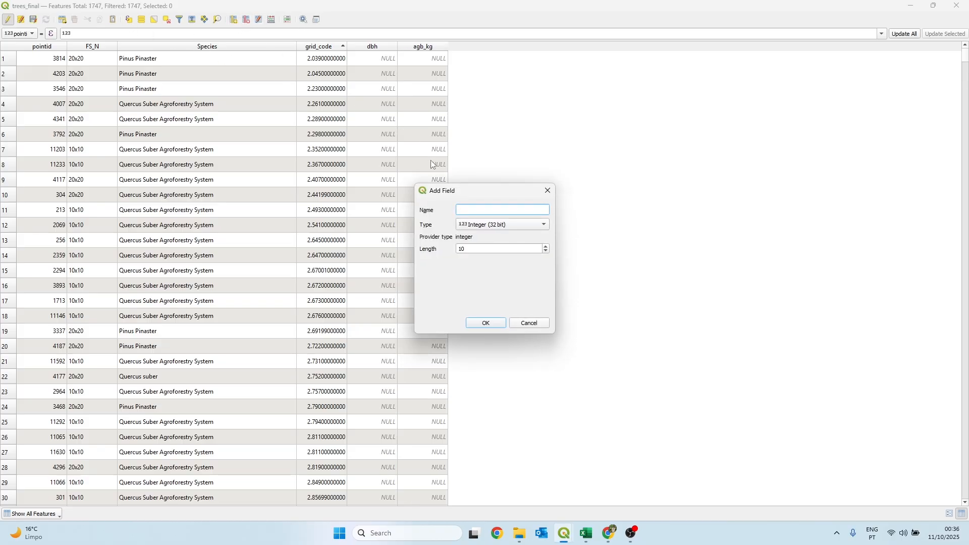
type("carbon")
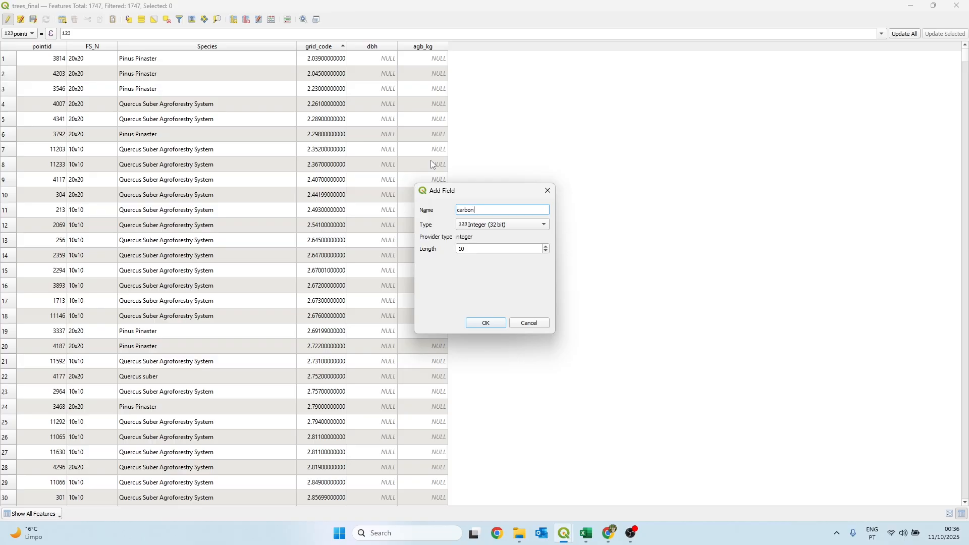
type("_kg")
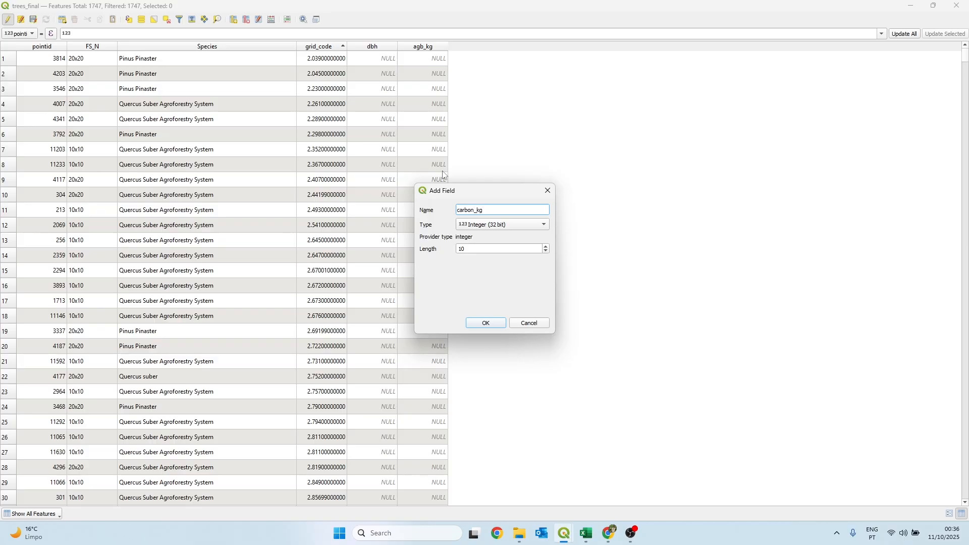
left_click(485, 322)
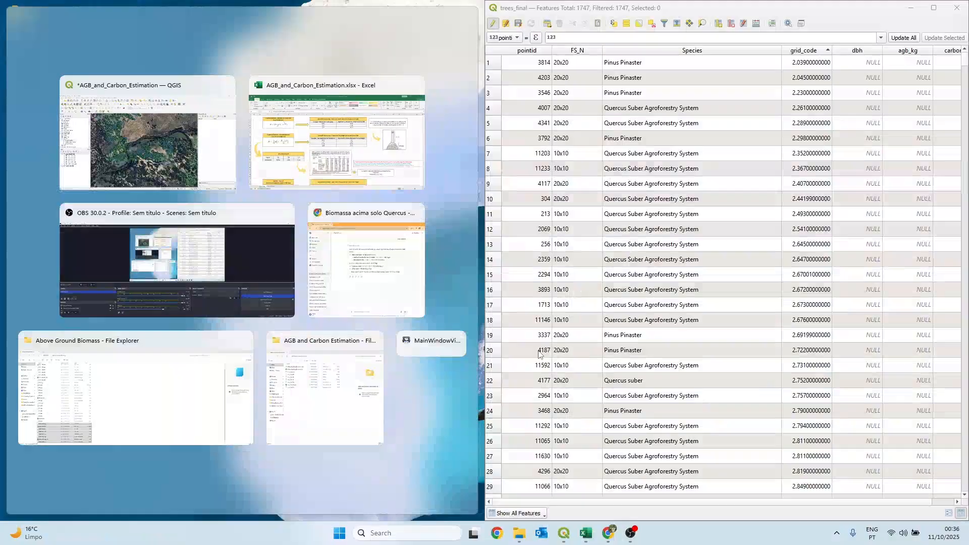
Snap the Excel equations workbook to the left and bring up the trees_final Field Calculator
left_click(336, 132)
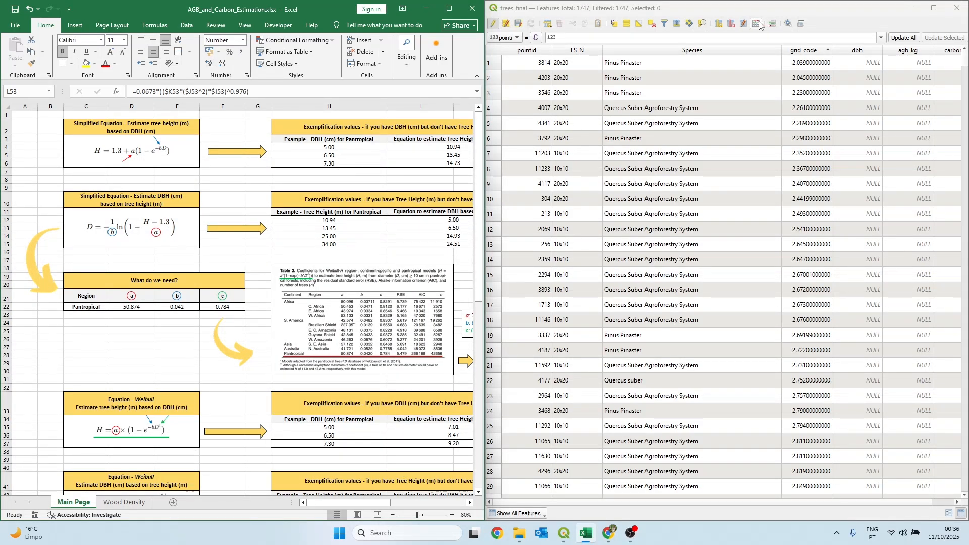
left_click(756, 24)
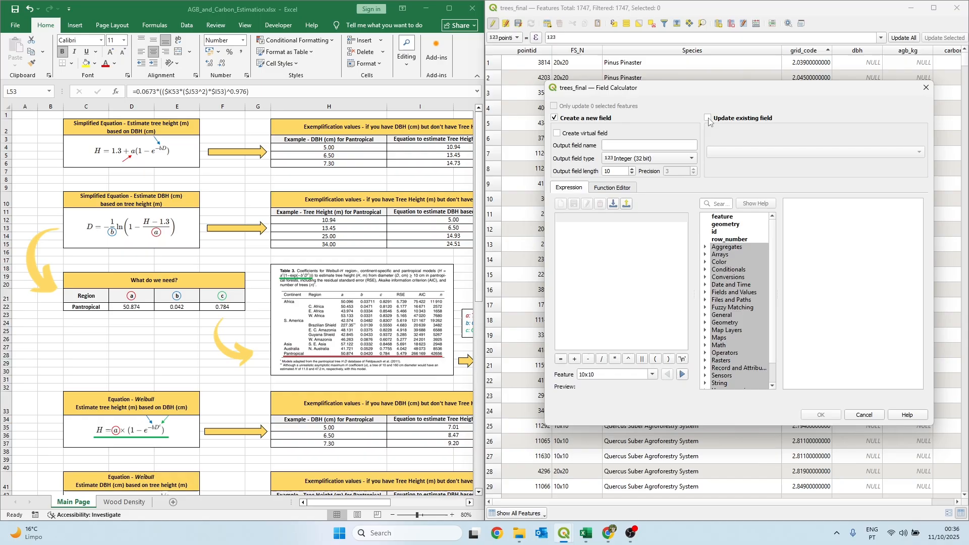
Update dbh for all trees with ((-ln(1 - grid_code/50.874))/0.042)^(1/0.784) from the Weibull equation
left_click(708, 119)
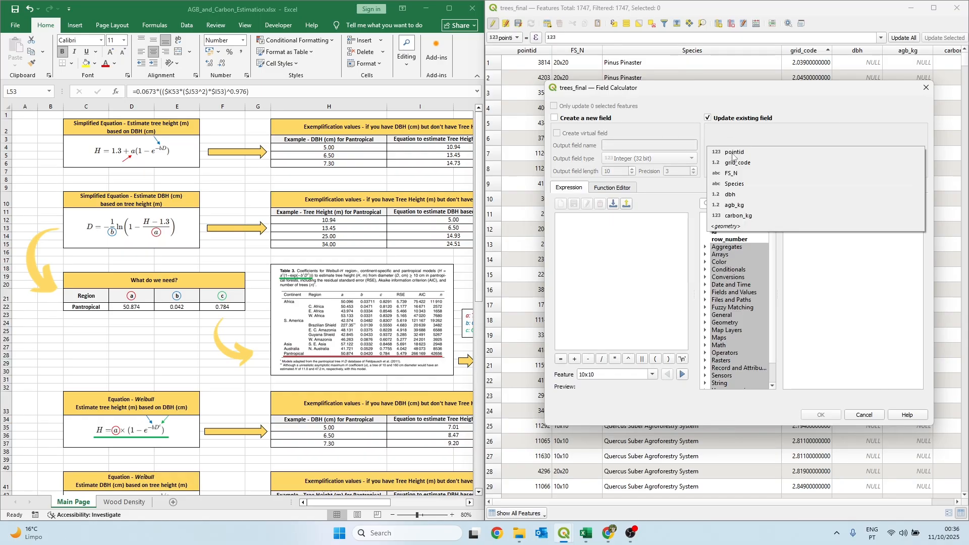
left_click(730, 194)
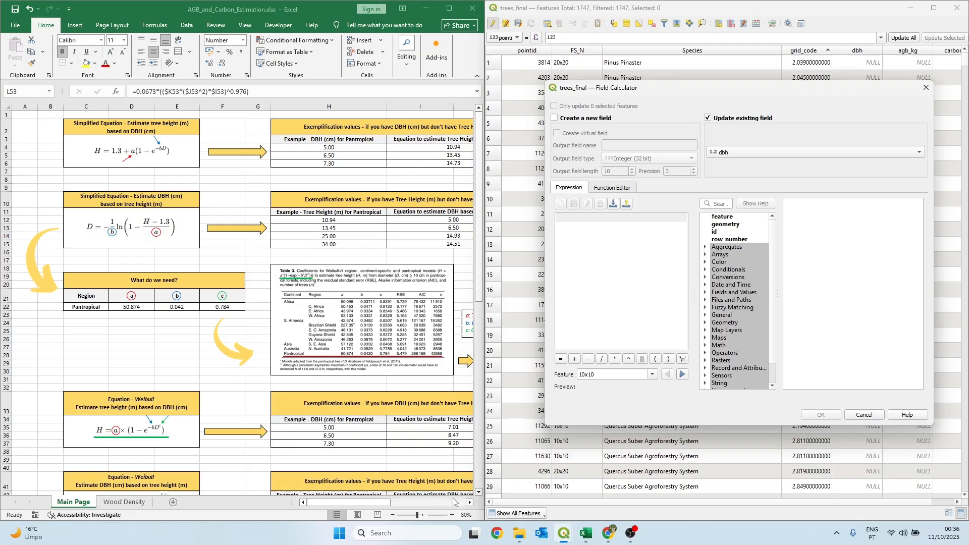
scroll("down", 3)
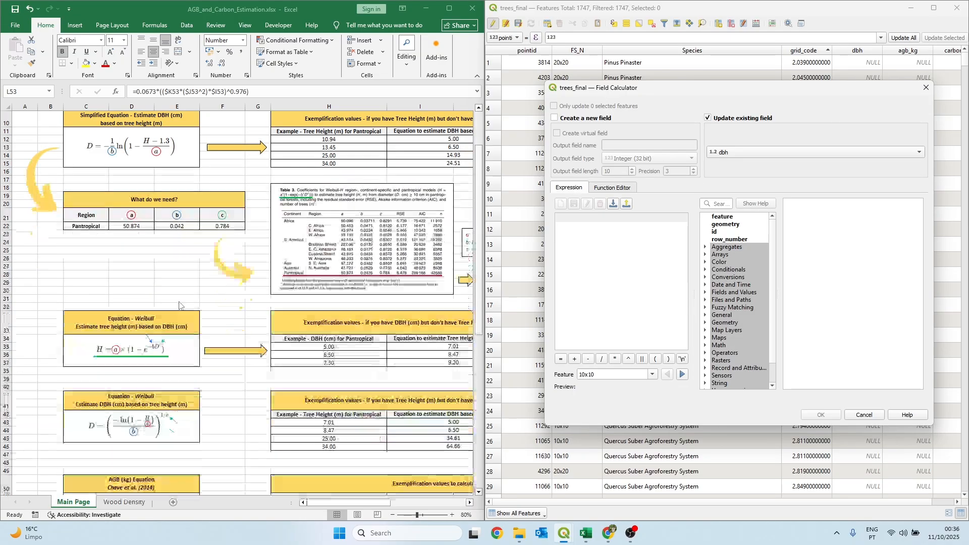
scroll("down", 3)
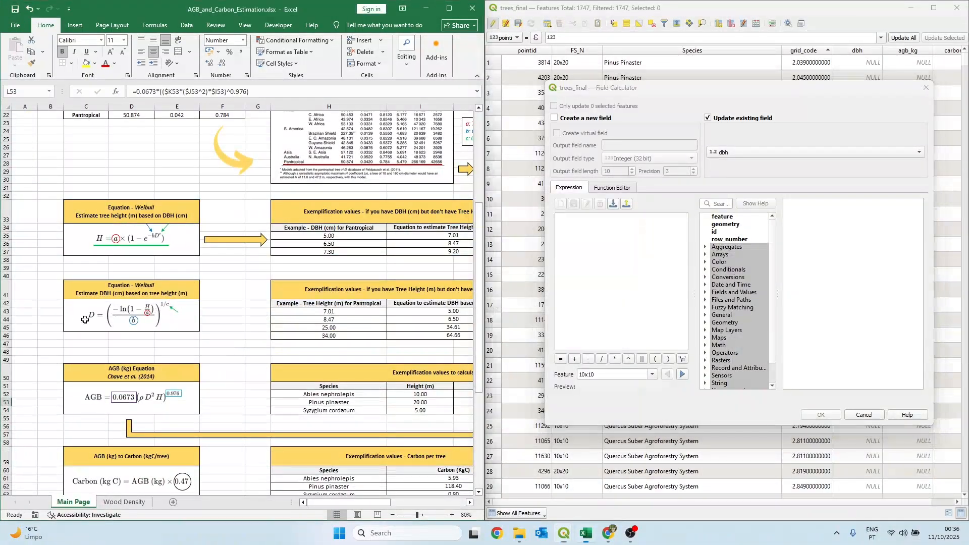
left_click(130, 315)
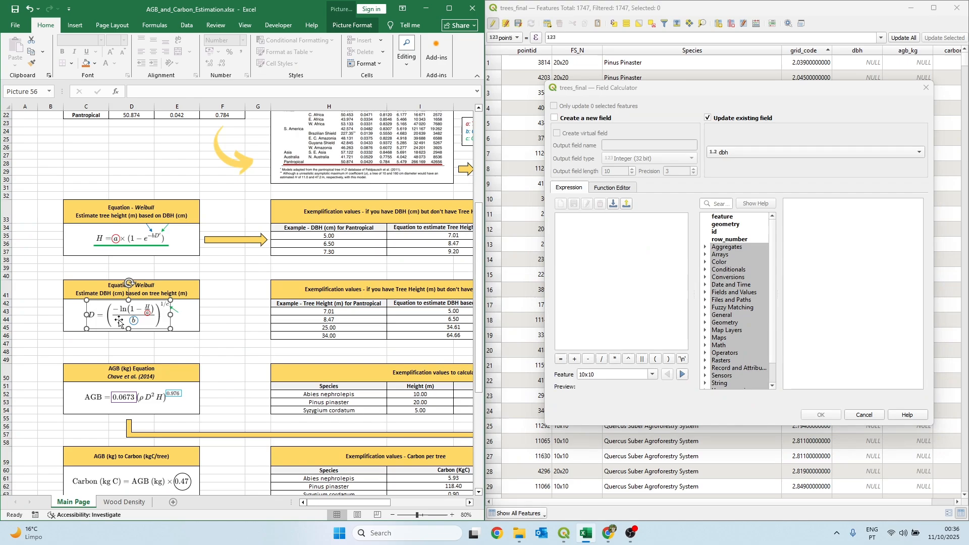
mouse_move(121, 293)
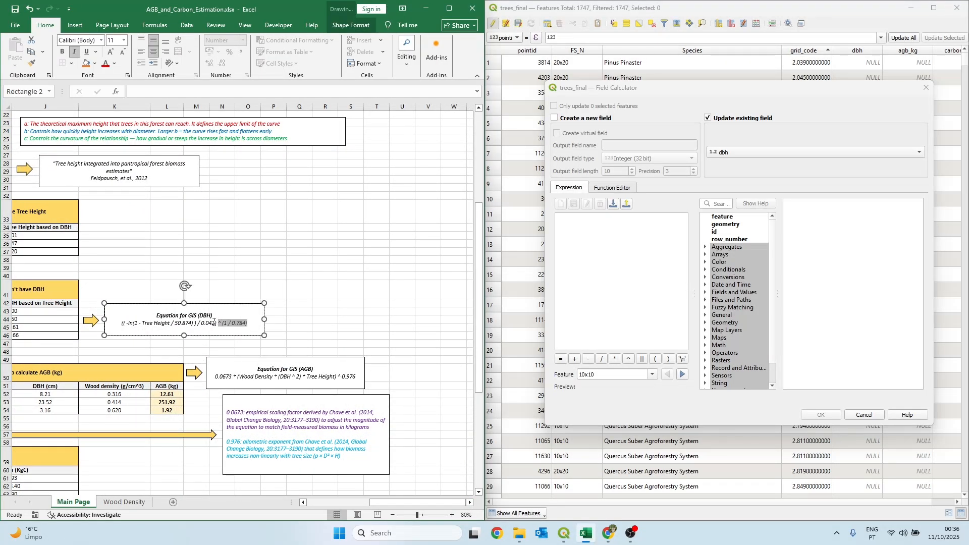
double_click(182, 322)
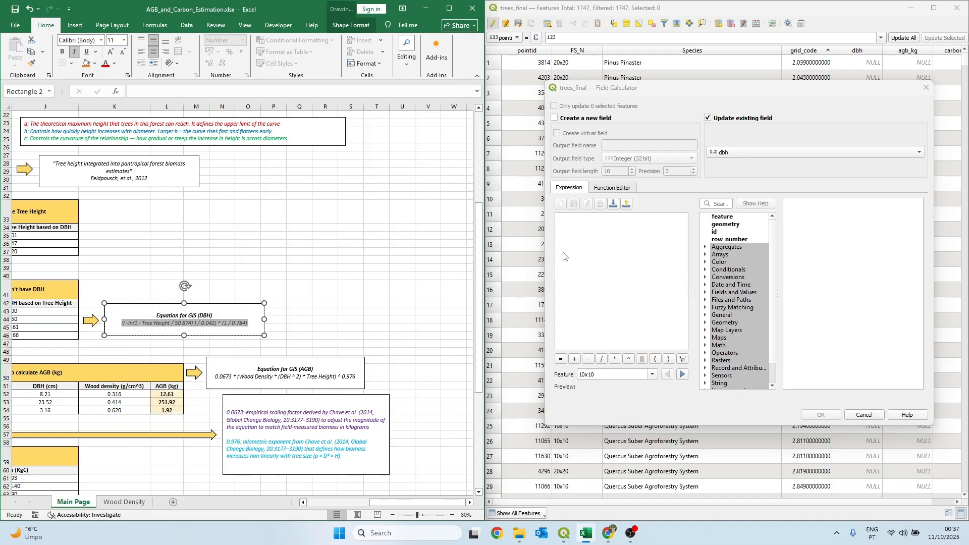
type("(( -ln(1 - Tree Height / 50.874) ) / 0.042) ^ (1 / 0.784)")
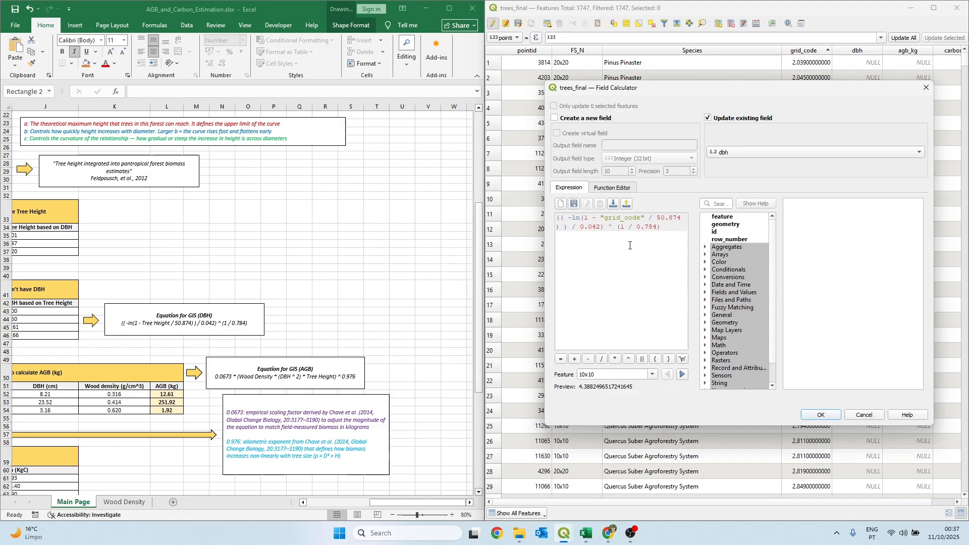
left_click(820, 415)
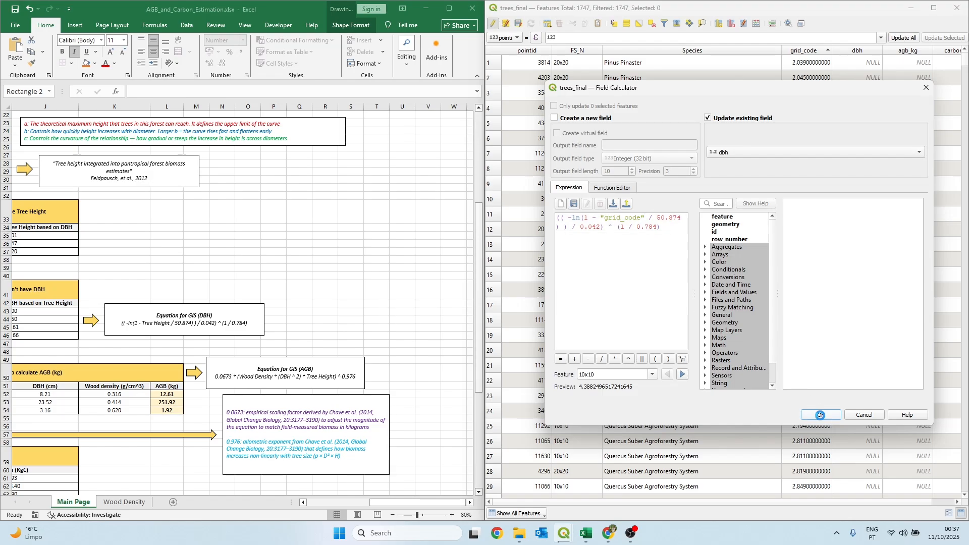
left_click(820, 415)
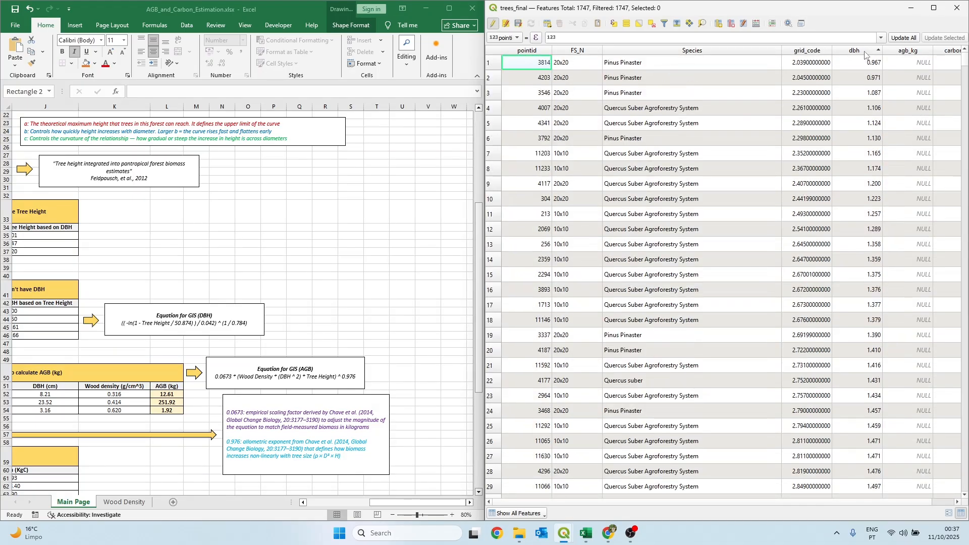
Sort the table by dbh descending so the largest tree near 19.896 is first
left_click(872, 50)
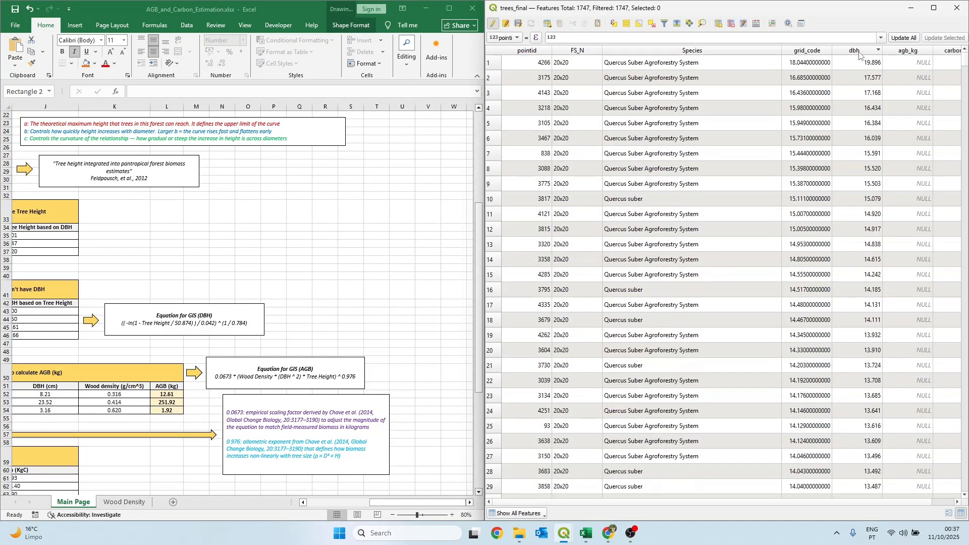
mouse_move(854, 50)
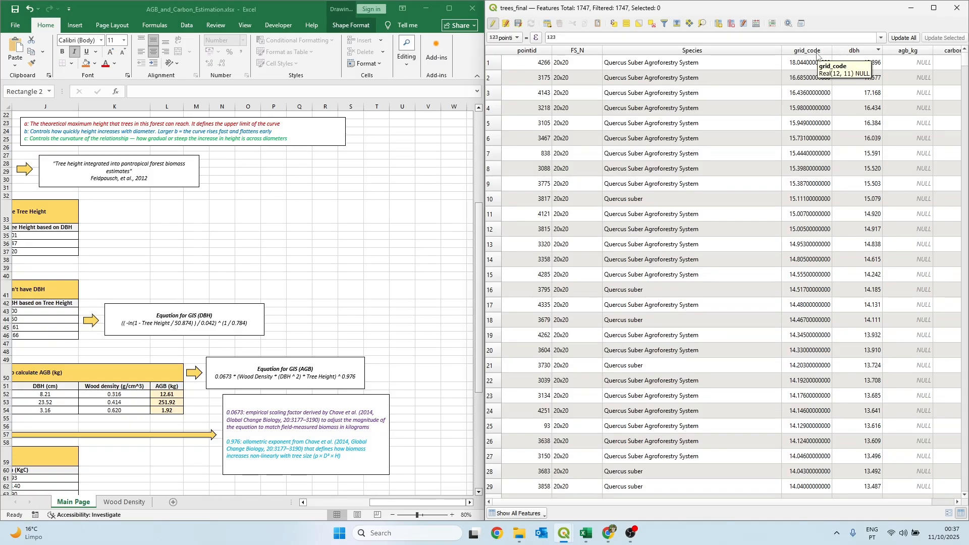
mouse_move(905, 50)
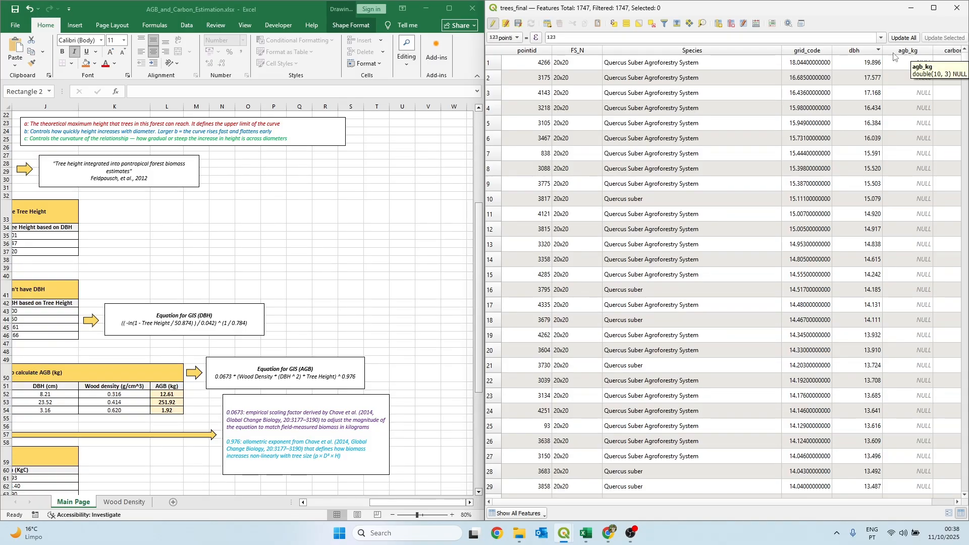
mouse_move(754, 24)
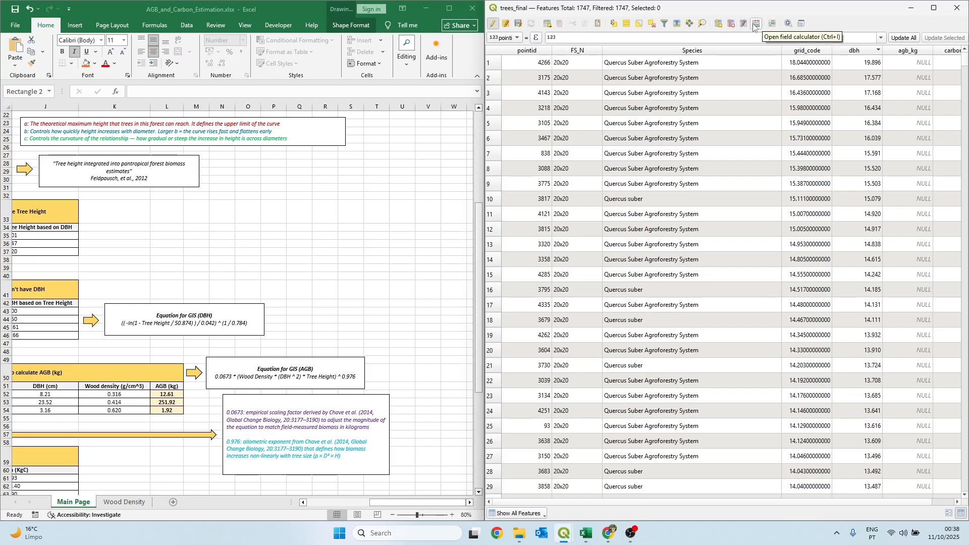
Target agb_kg as the update field, then select the 63 Pinus Pinaster rows in the table
left_click(755, 24)
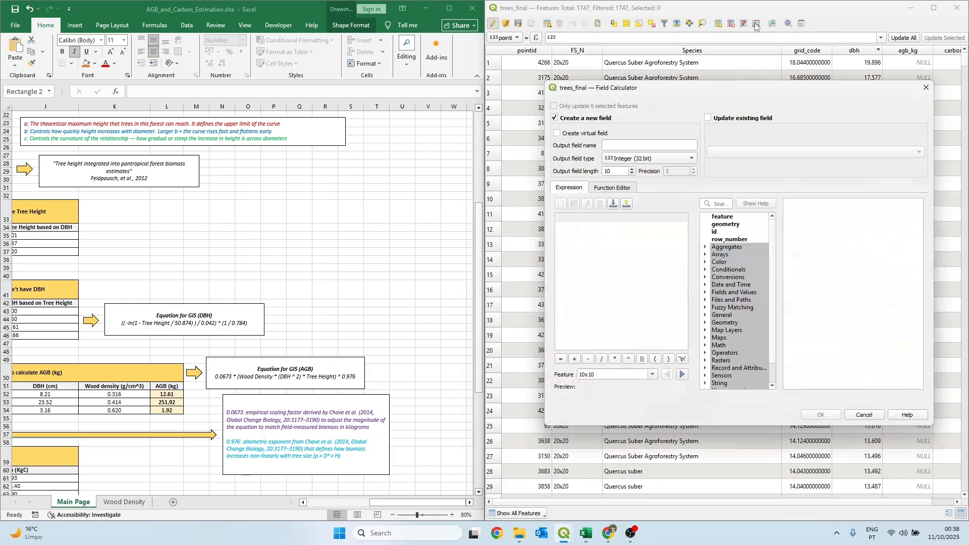
left_click(708, 118)
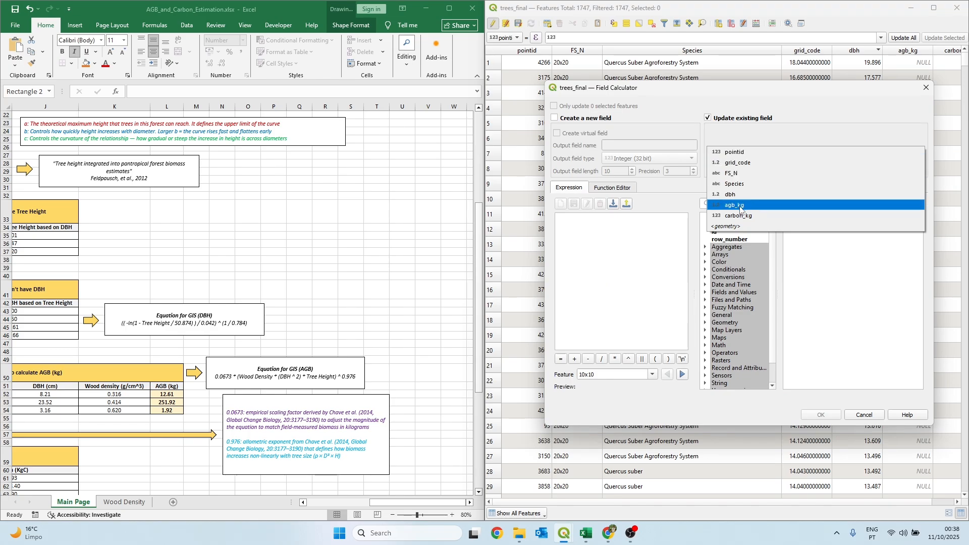
left_click(733, 204)
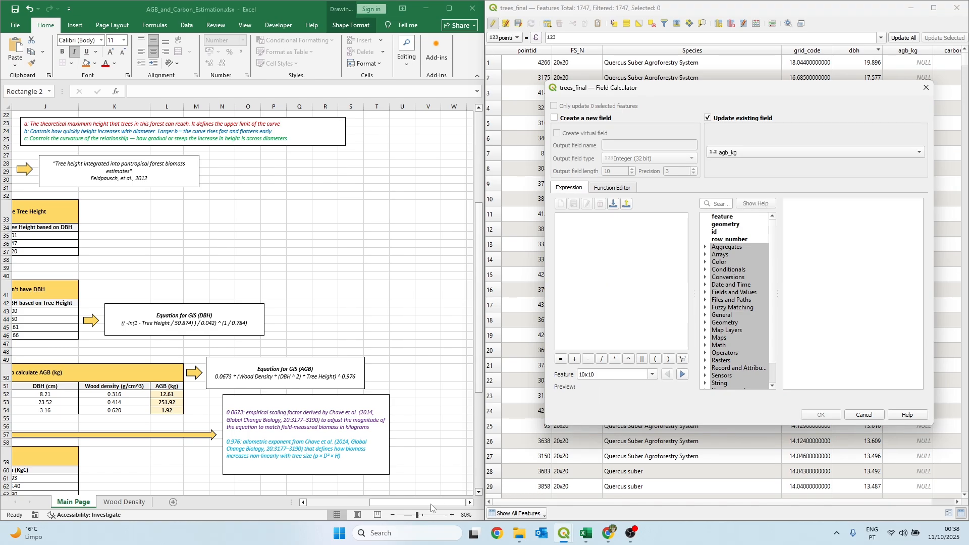
scroll("left", 3)
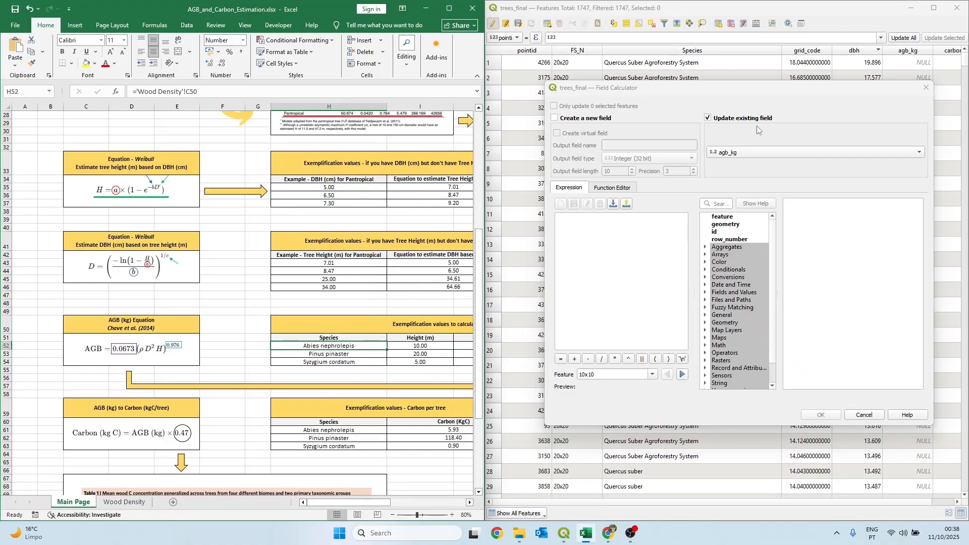
left_click(925, 87)
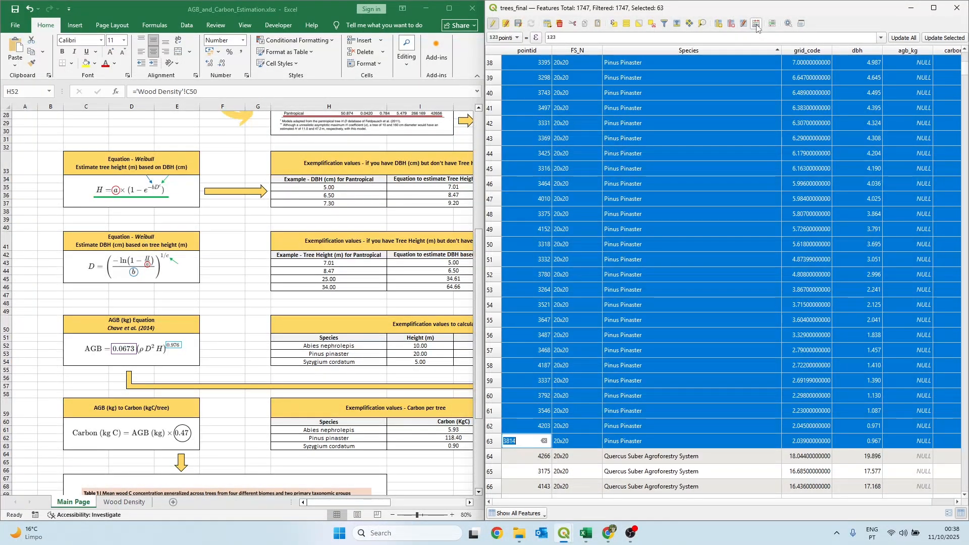
Draft 0.0673 * (Wood Density * (DBH ^ 2) * Tree Height) ^ 0.976 to update agb_kg for the 63 selected trees
left_click(754, 23)
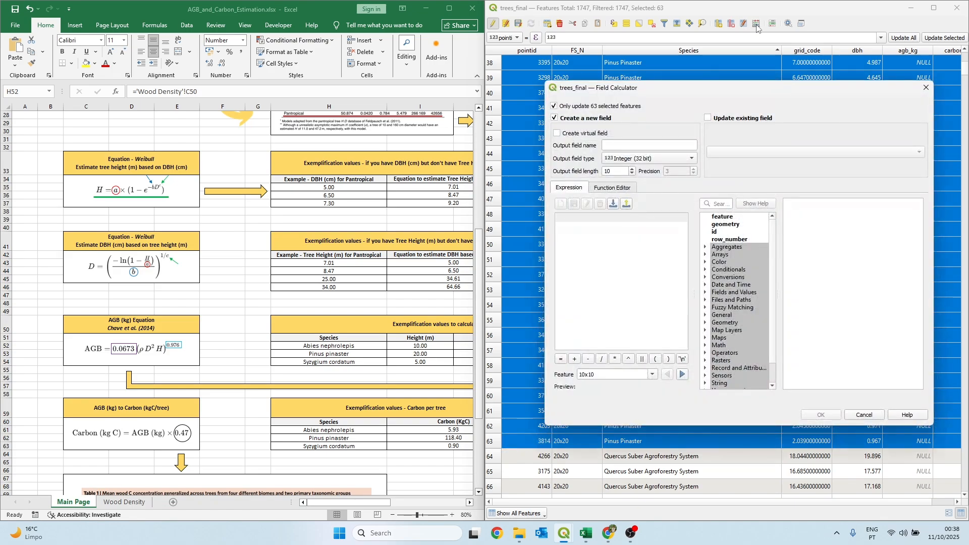
left_click(708, 117)
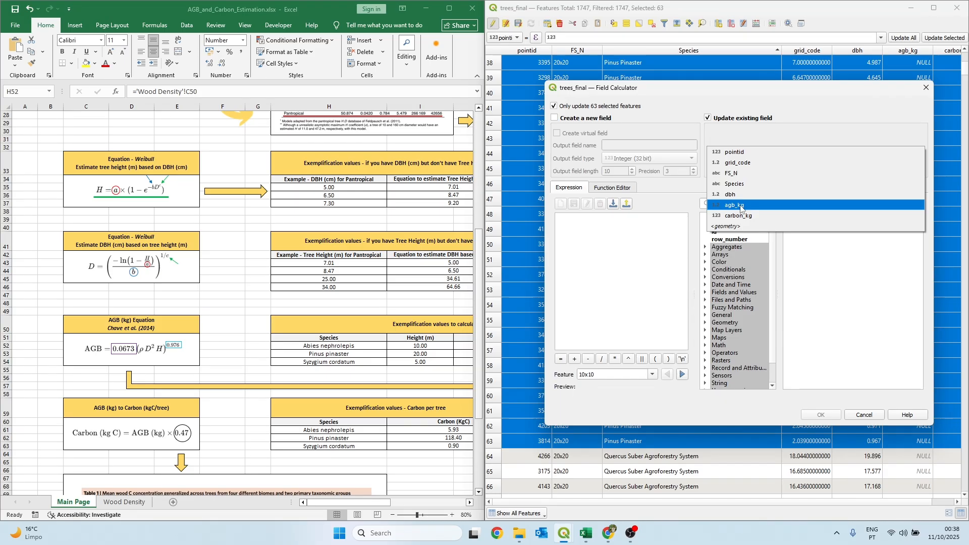
left_click(734, 204)
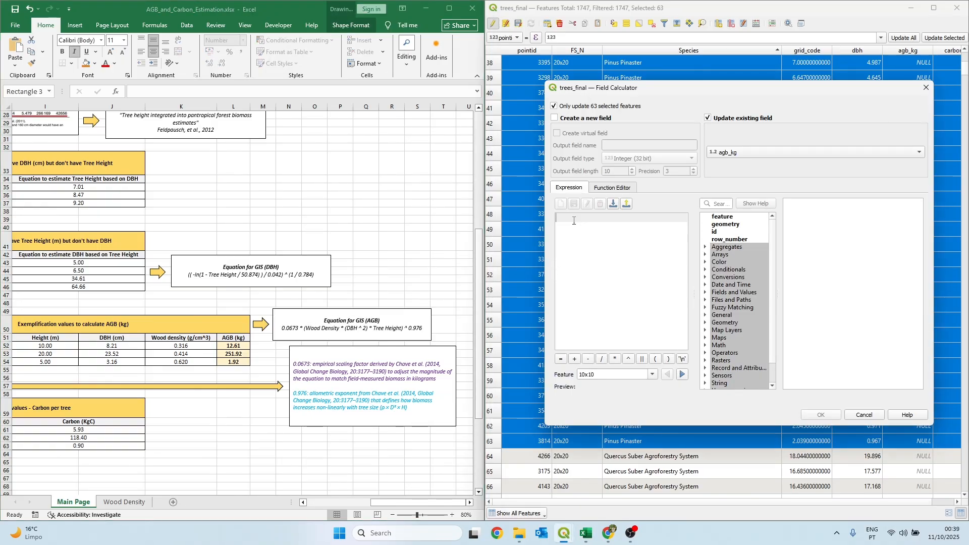
type("0.0673 * (Wood Density * (DBH ^ 2) * Tree Height) ^ 0.976")
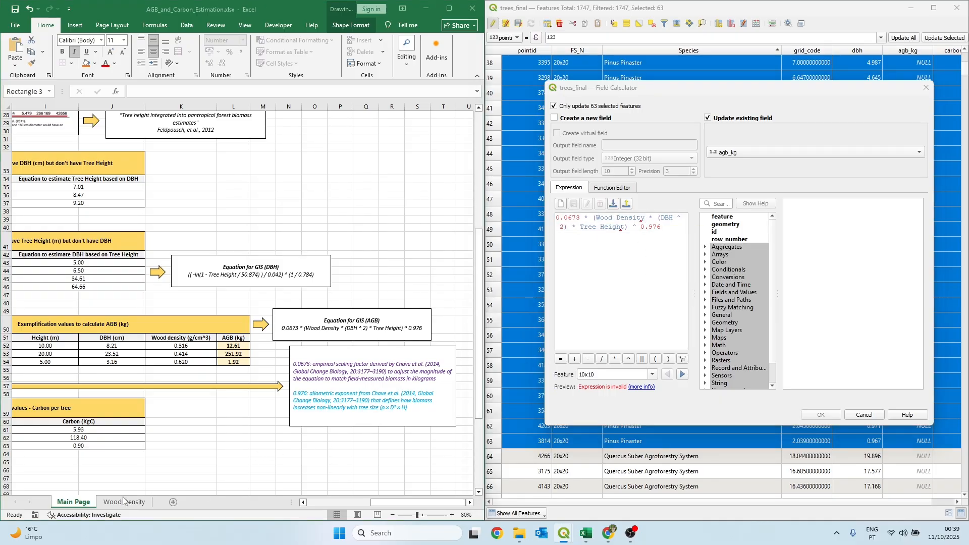
left_click(350, 324)
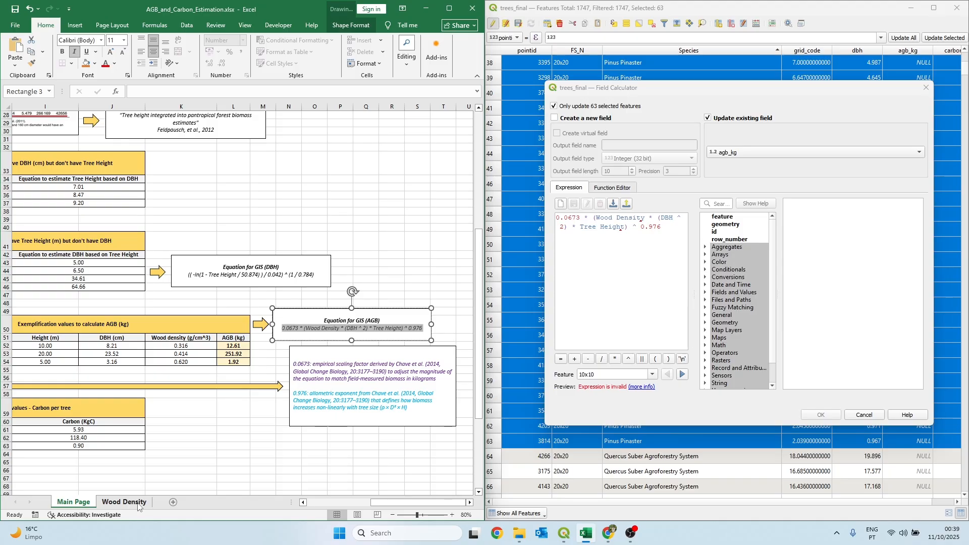
Copy Pinus pinaster wood density 0.414141 into the AGB expression and run it for the selected trees
left_click(123, 501)
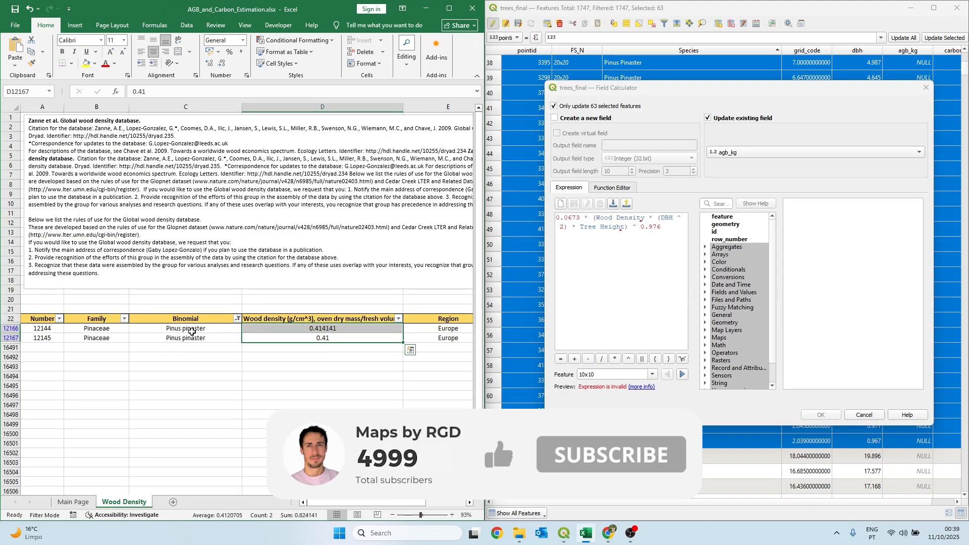
left_click(322, 328)
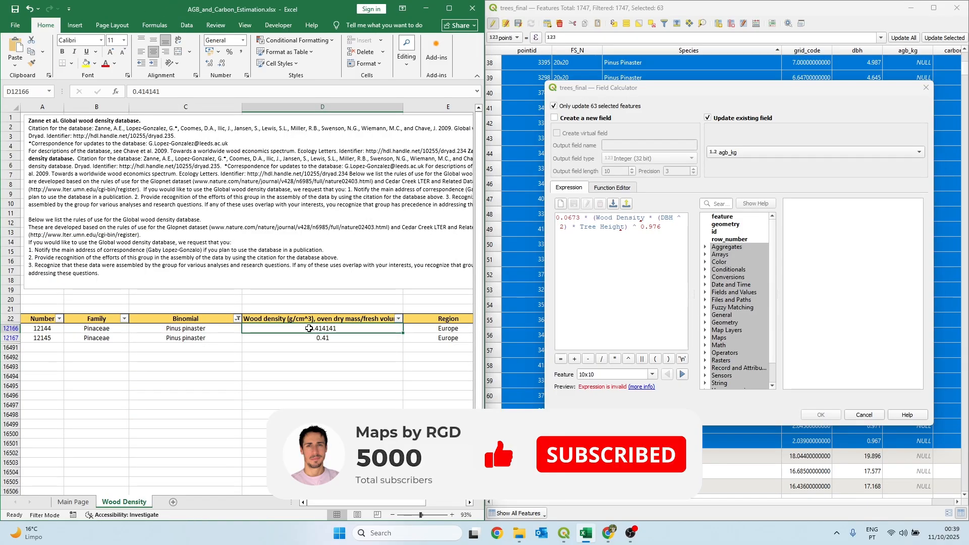
right_click(322, 328)
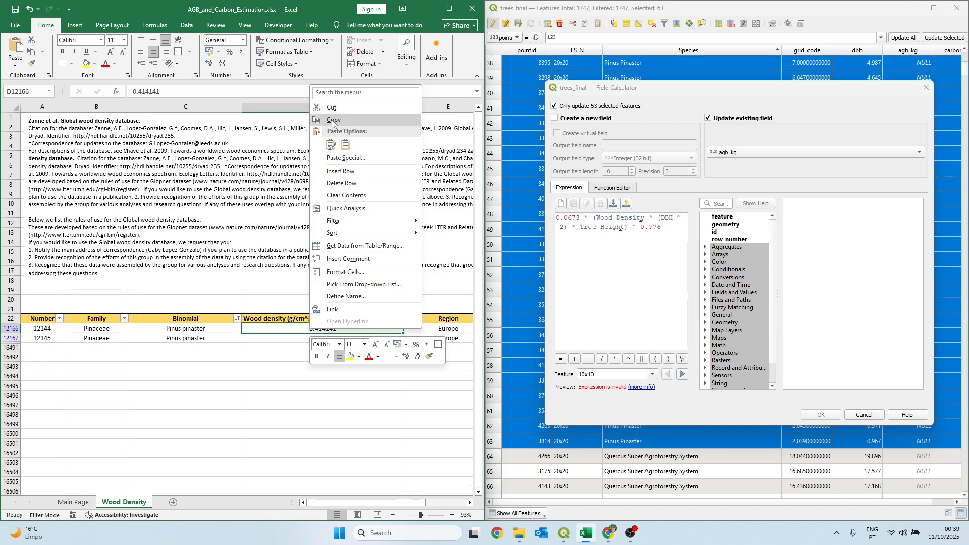
left_click(332, 120)
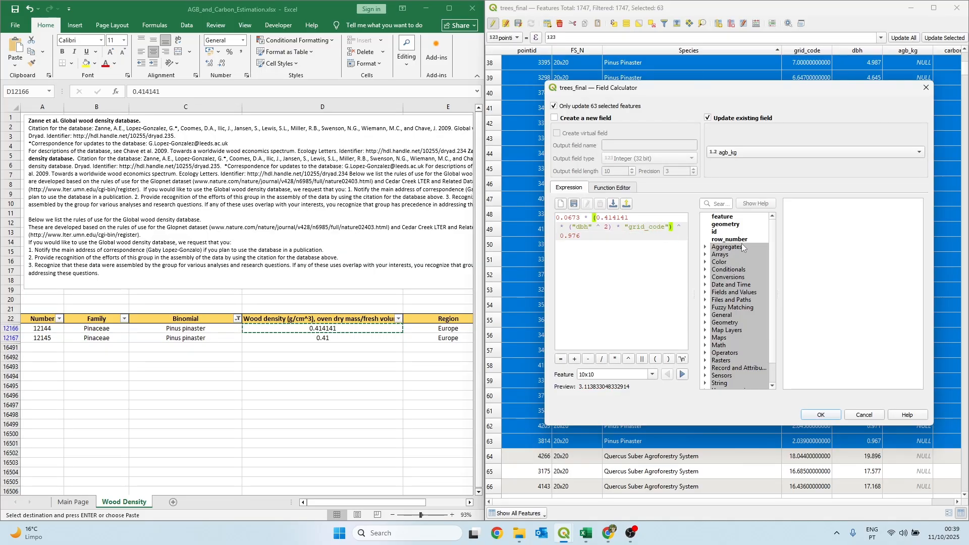
left_click(820, 415)
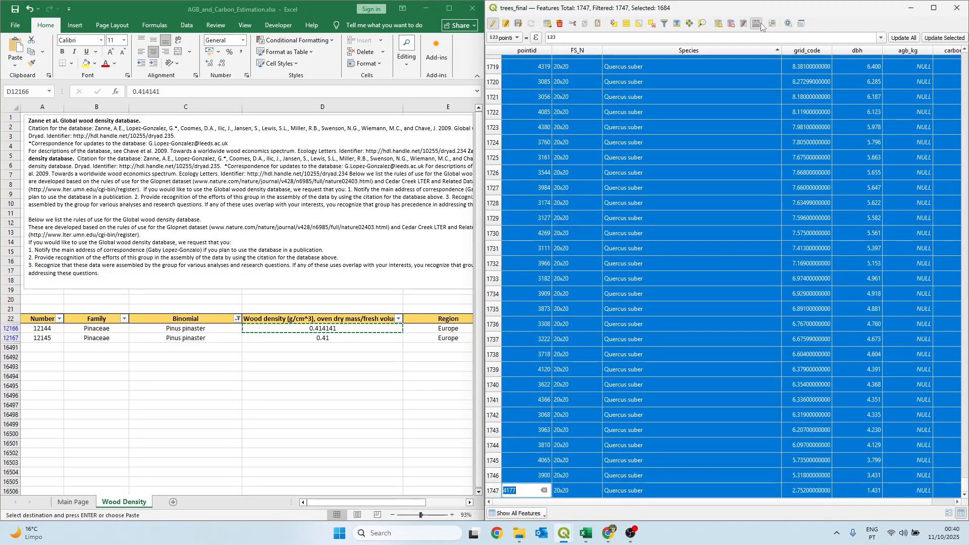
Draft the AGB equation for the remaining trees and filter the Wood Density sheet to Quercus suber
left_click(762, 24)
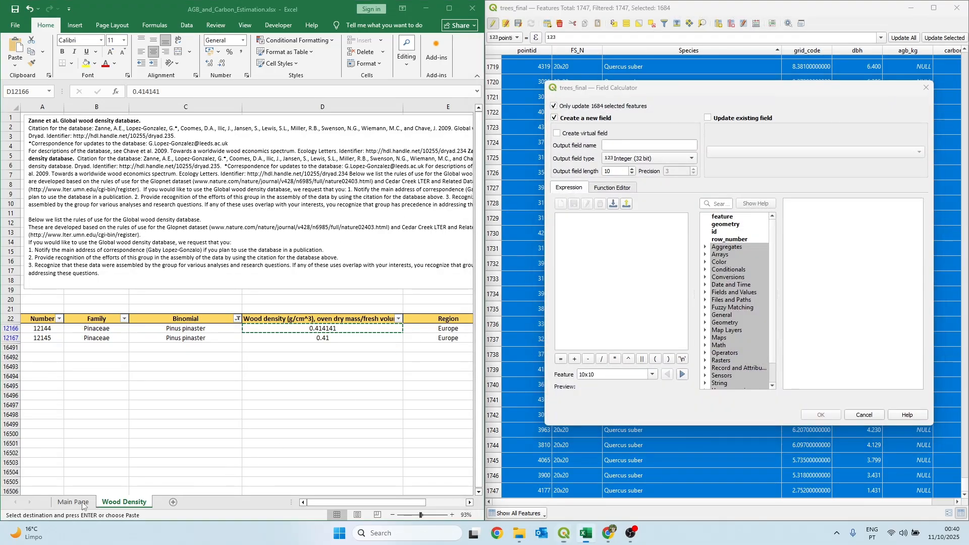
right_click(347, 327)
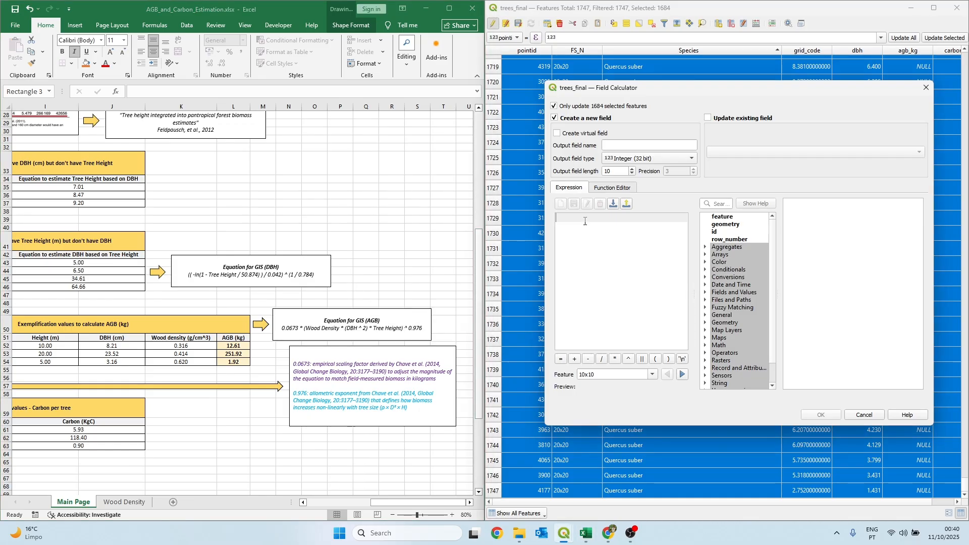
type("0.0673 * (Wood Density * (DBH ^ 2) * Tree Height) ^ 0.976")
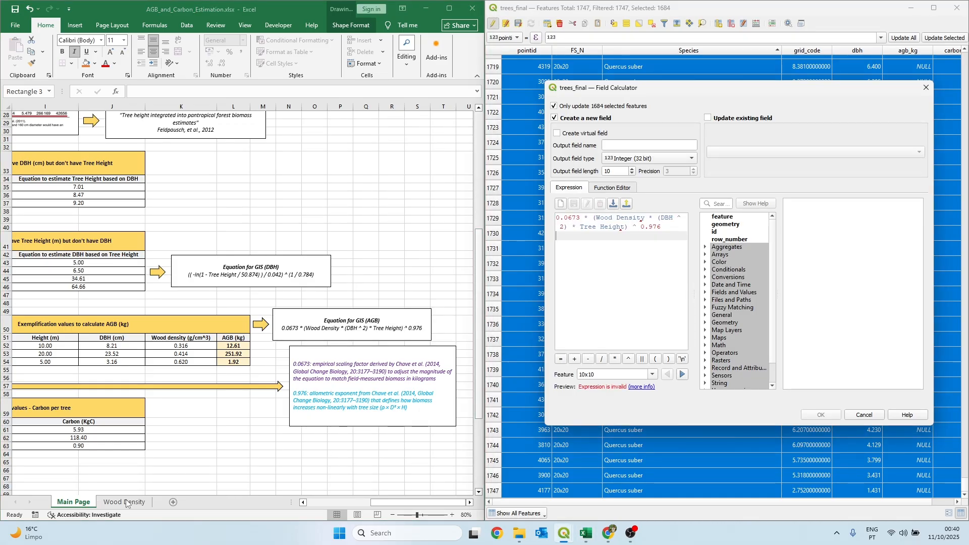
left_click(123, 501)
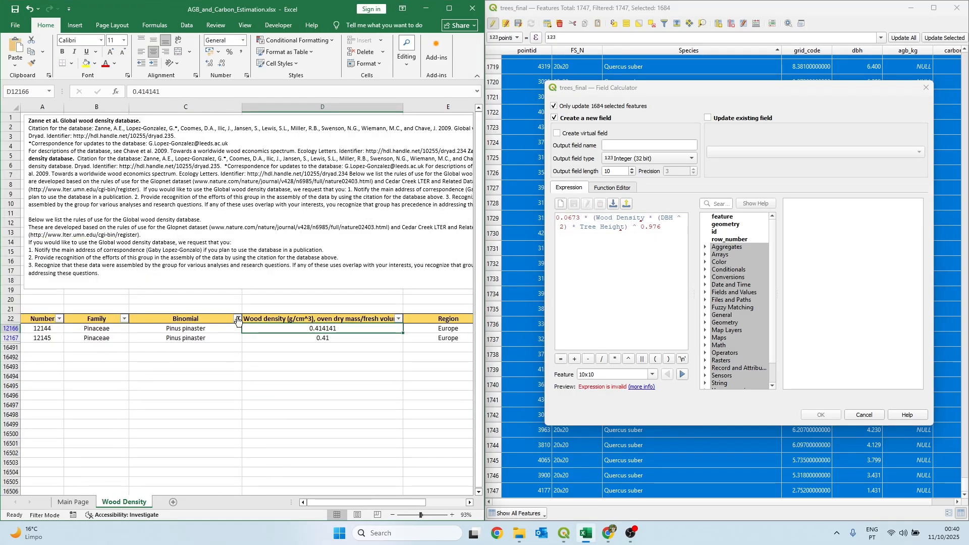
left_click(237, 319)
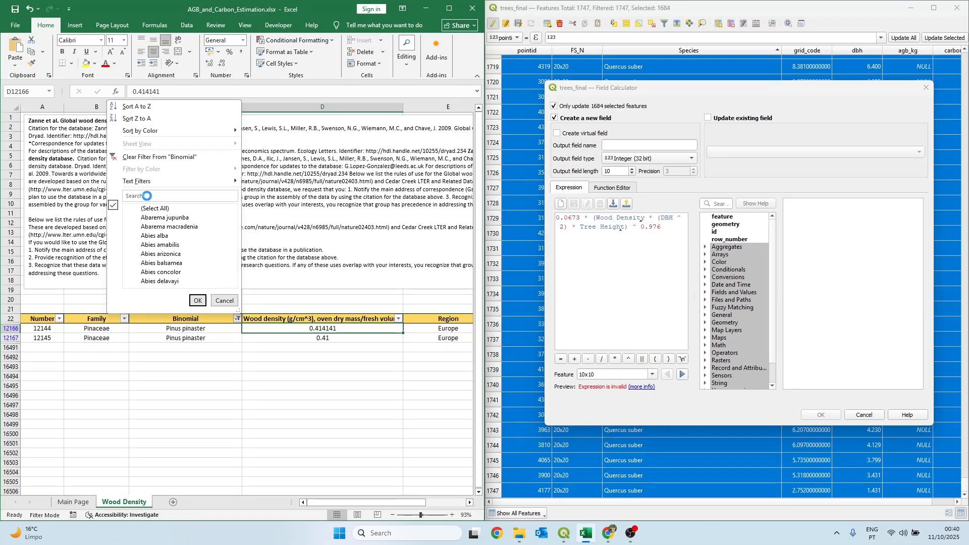
left_click(179, 196)
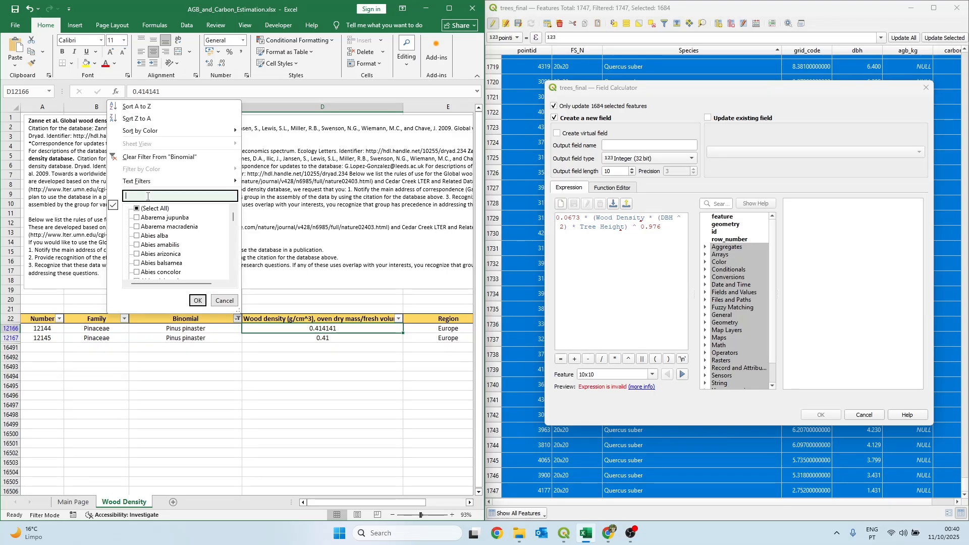
type("quercus sub")
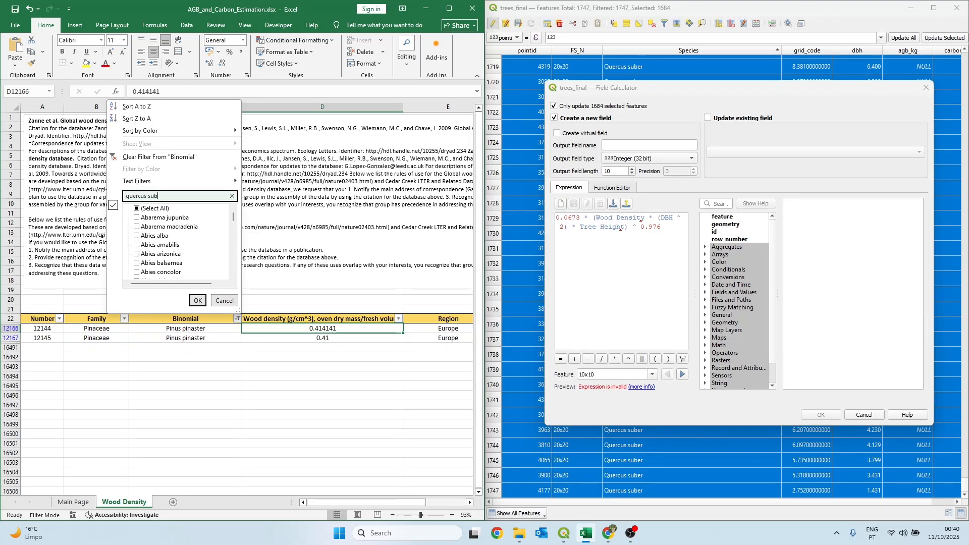
left_click(197, 300)
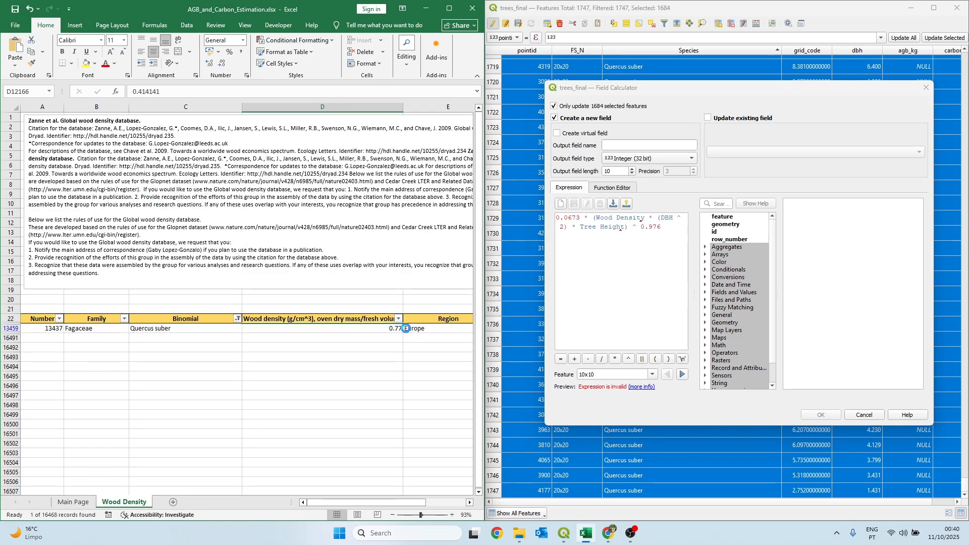
Plug wood density 0.77 into the expression and update agb_kg for the 1,684 Quercus suber trees
left_click(322, 328)
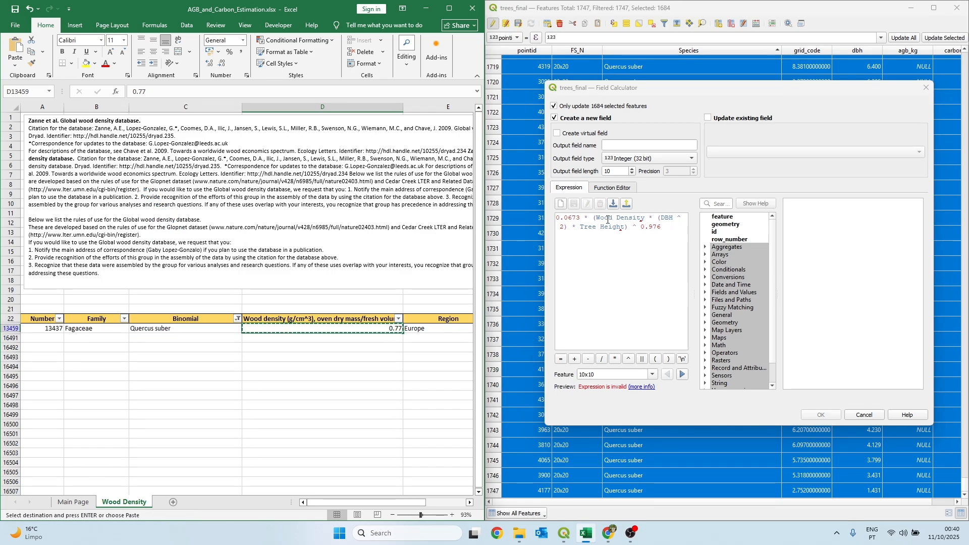
type("0.77")
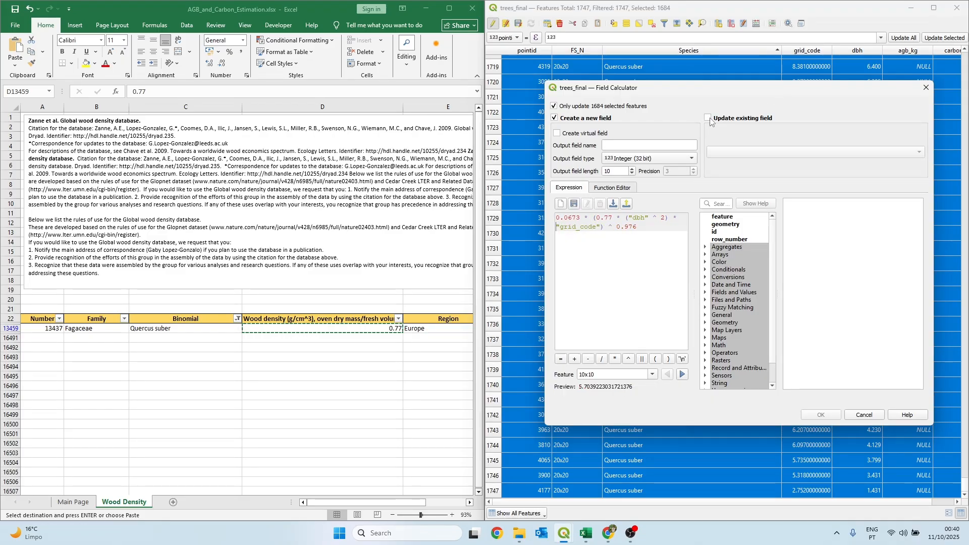
left_click(708, 118)
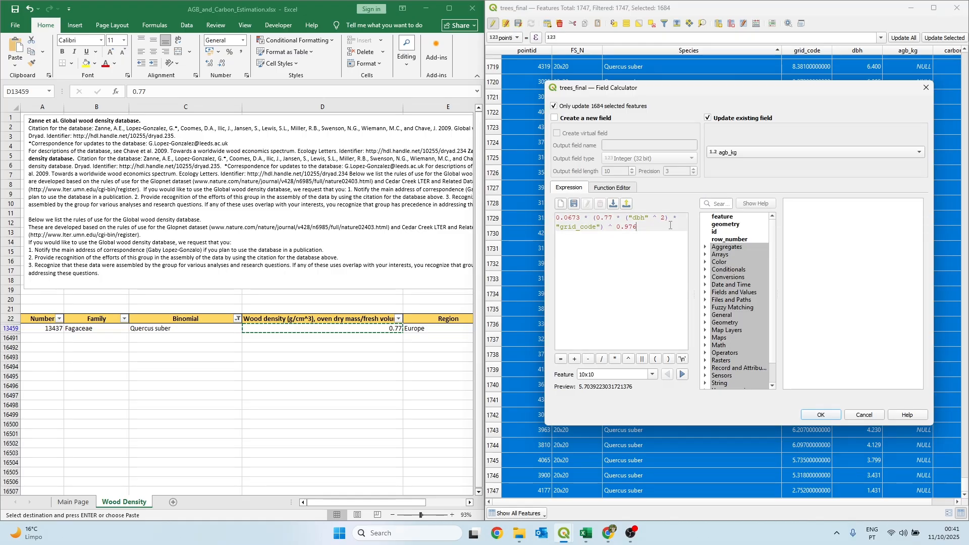
left_click(820, 415)
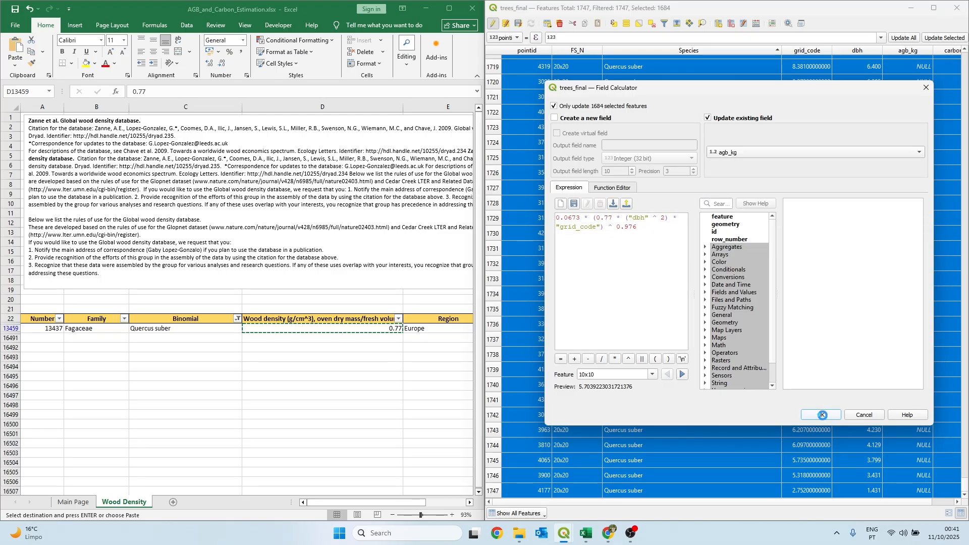
left_click(821, 415)
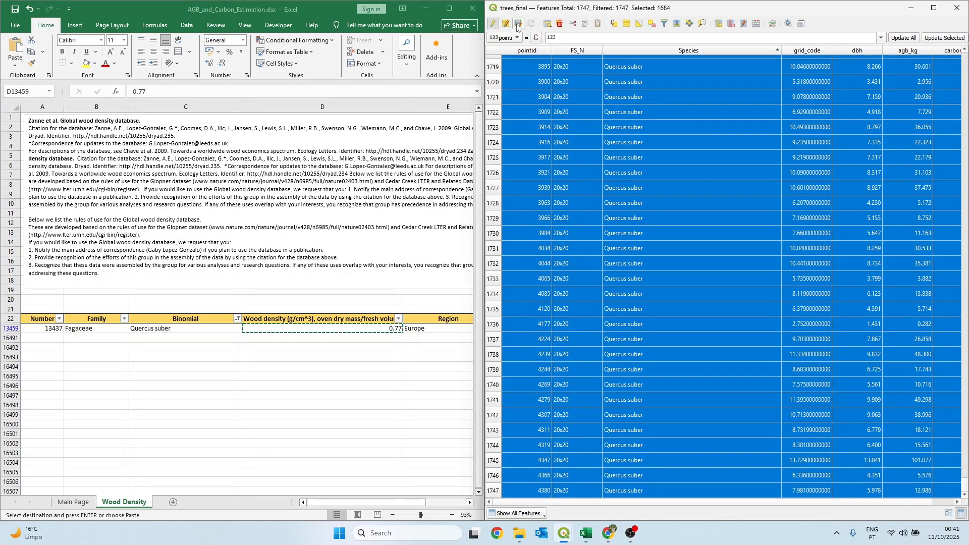
Leave the attribute table and bring up the Symbology properties of trees_final
left_click(517, 23)
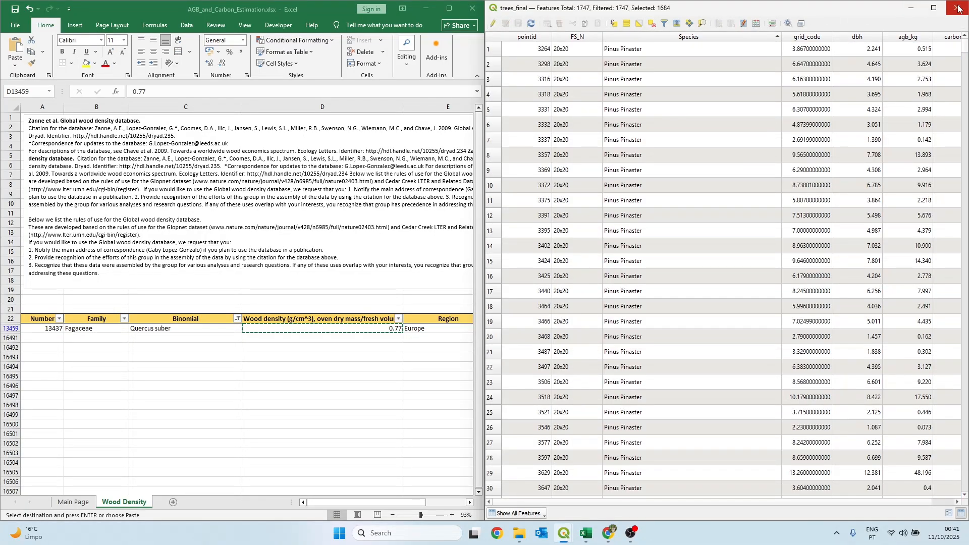
left_click(957, 7)
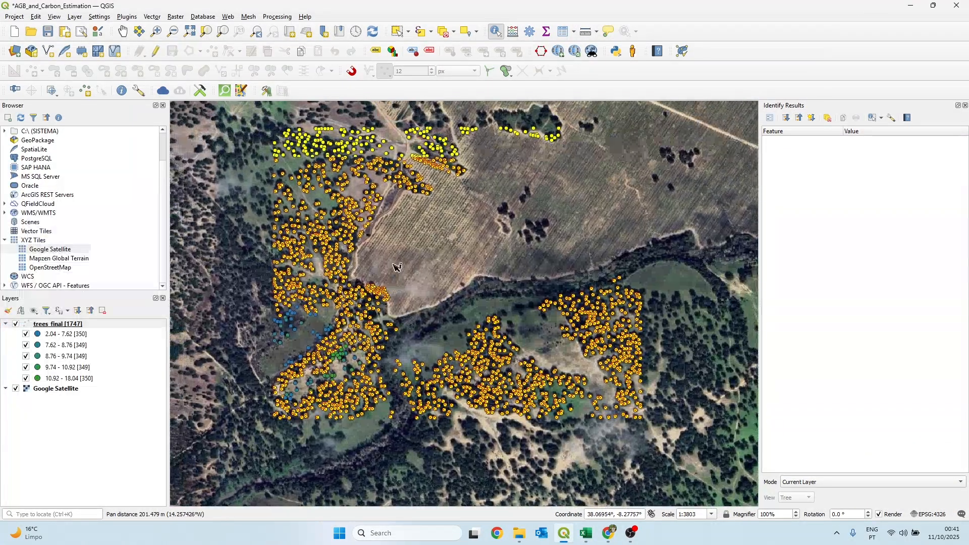
right_click(57, 324)
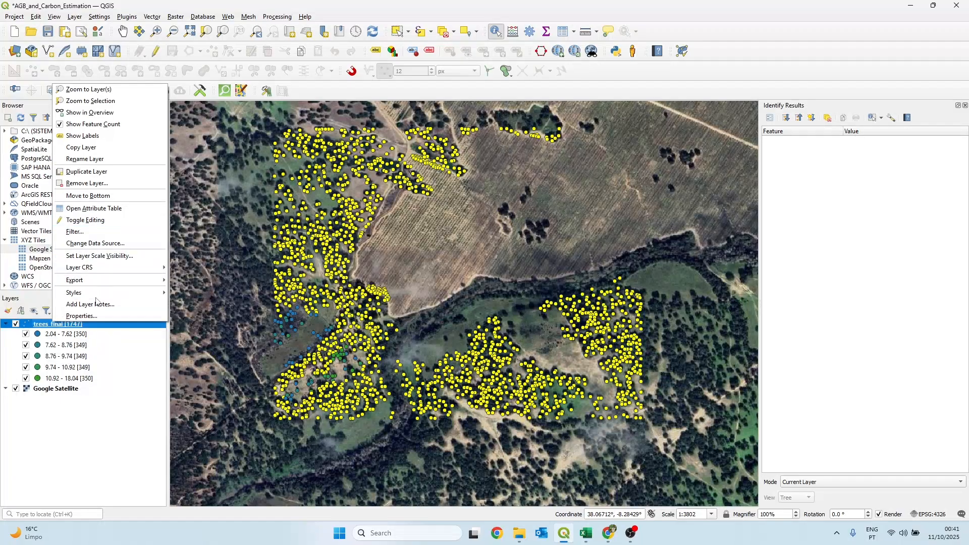
left_click(81, 316)
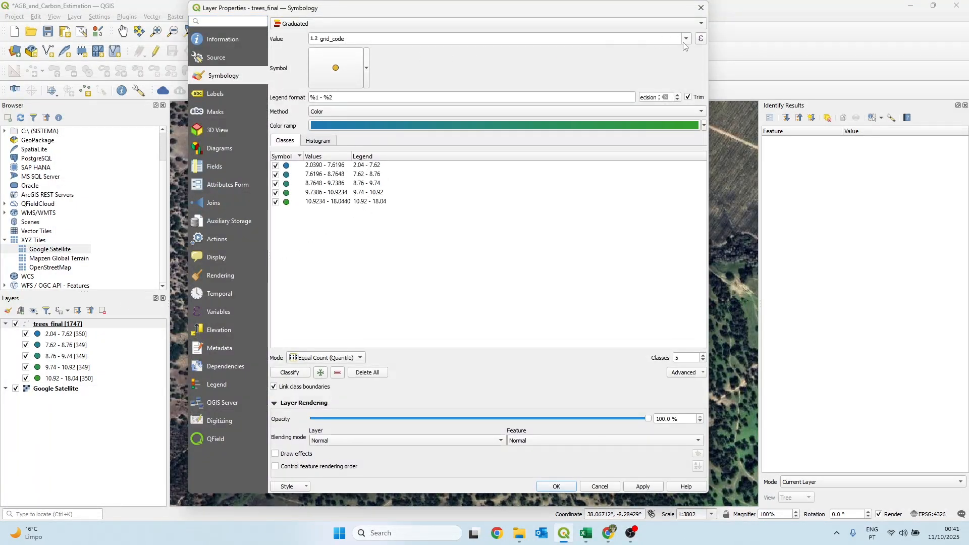
Classify the tree points by agb_kg in five graduated classes and apply it
left_click(685, 39)
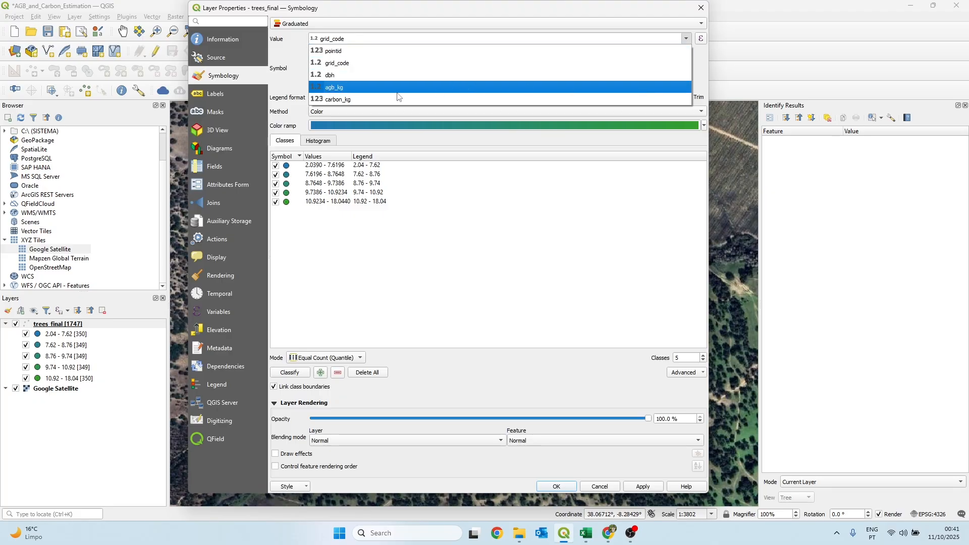
left_click(334, 87)
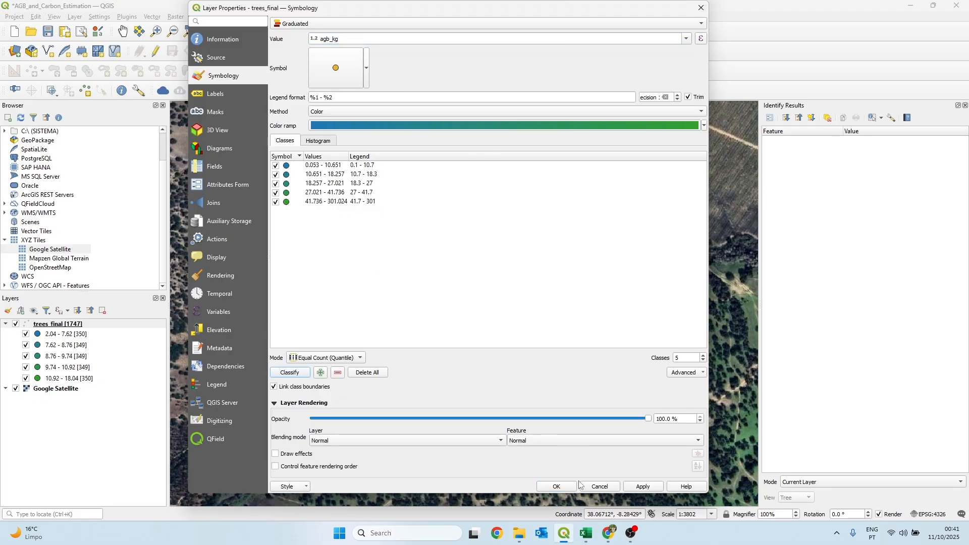
left_click(555, 487)
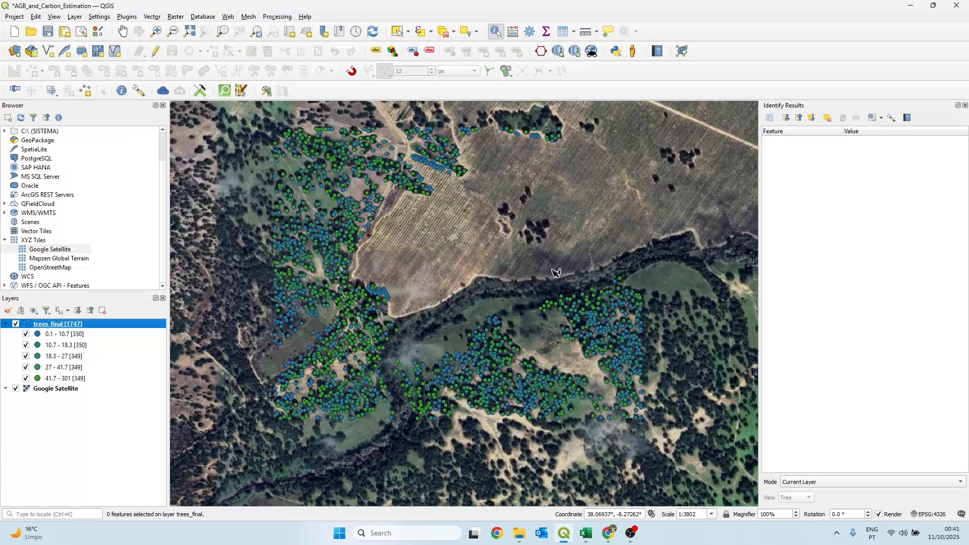
mouse_move(380, 163)
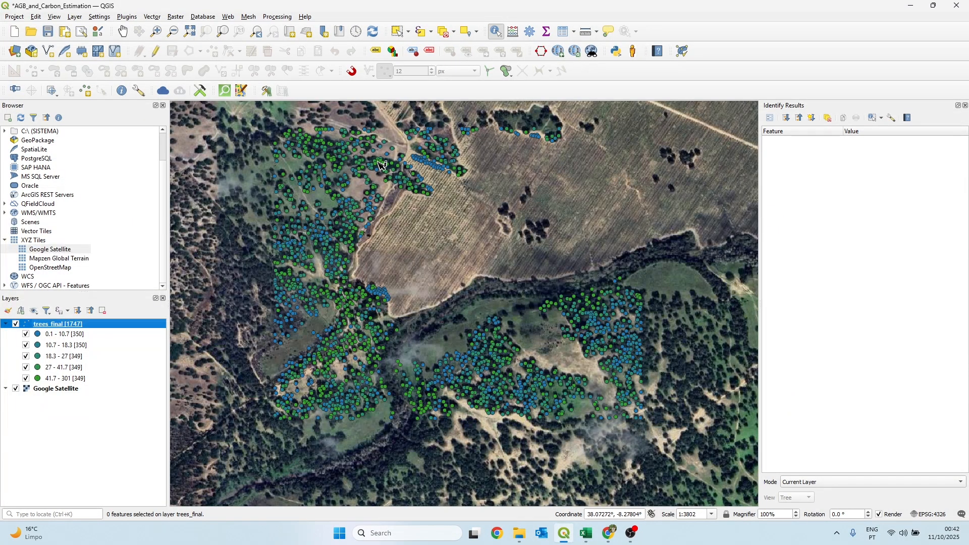
mouse_move(364, 163)
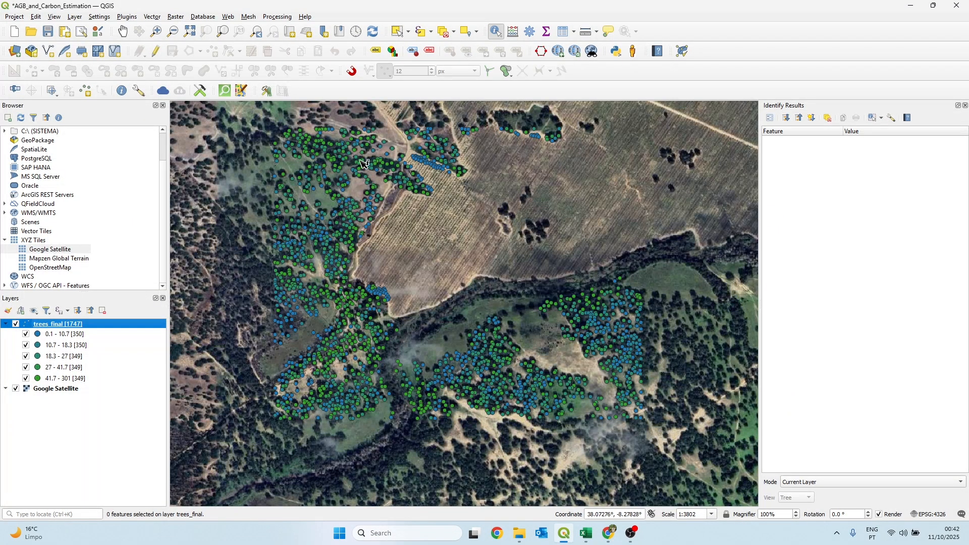
Zoom over the agb_kg-styled trees, then bring up the trees_final layer options
scroll("up", 3)
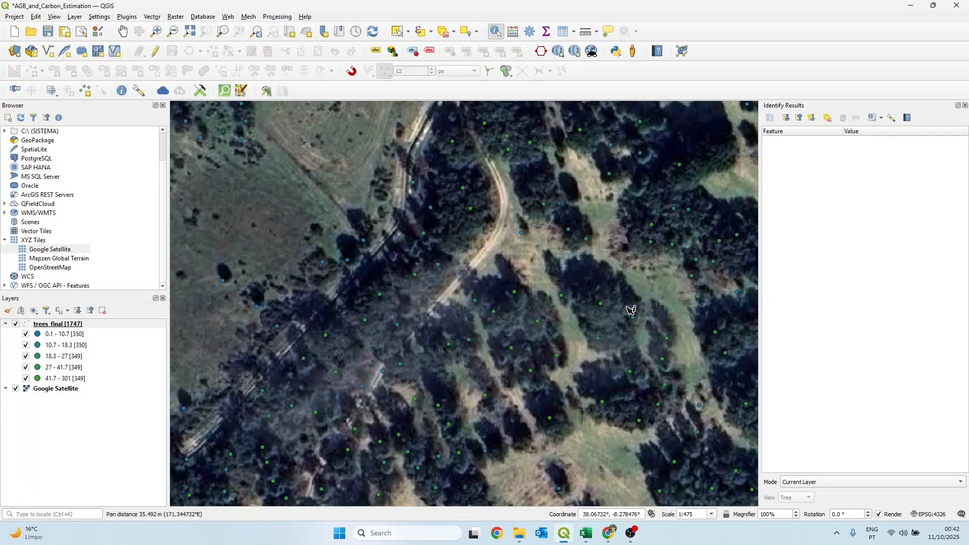
scroll("down", 3)
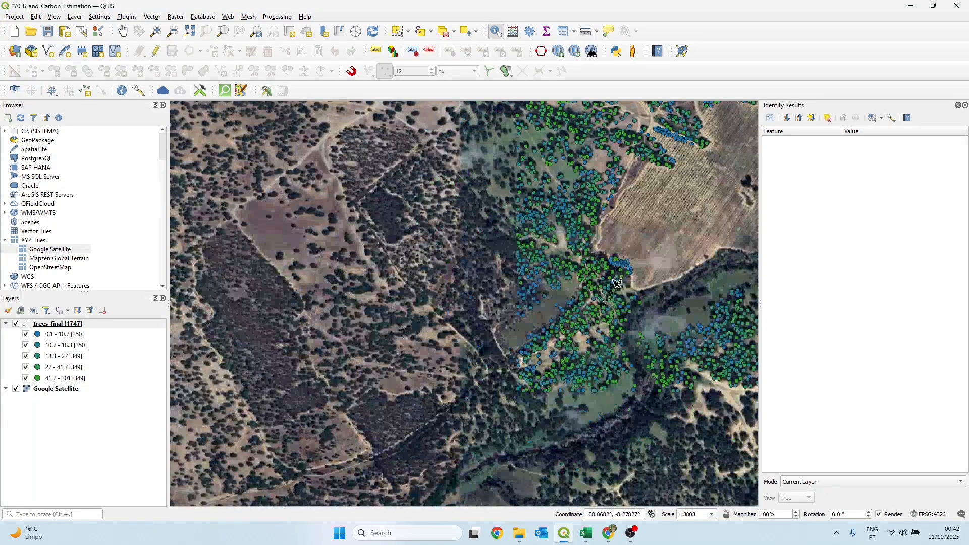
right_click(57, 323)
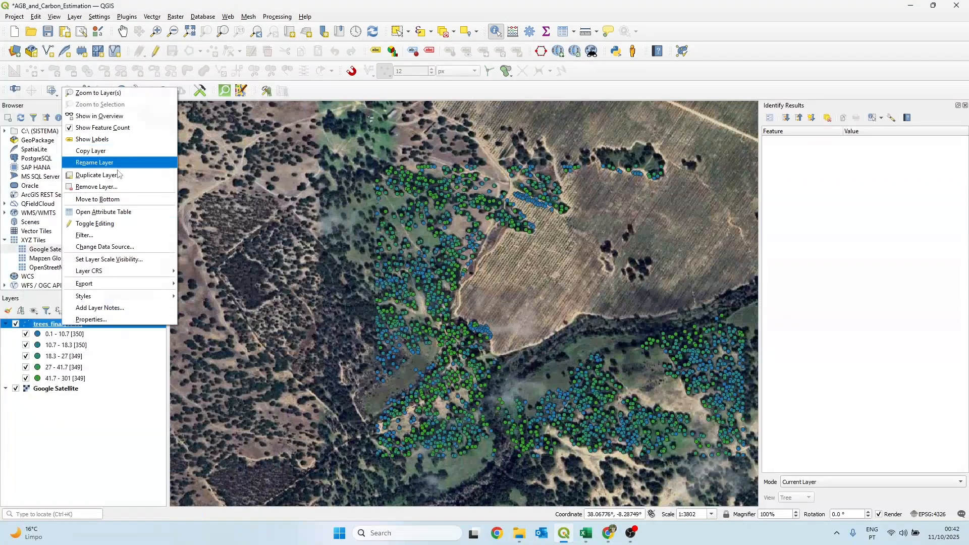
Show the trees attribute table and check the equations on the workbook's Main Page
left_click(103, 212)
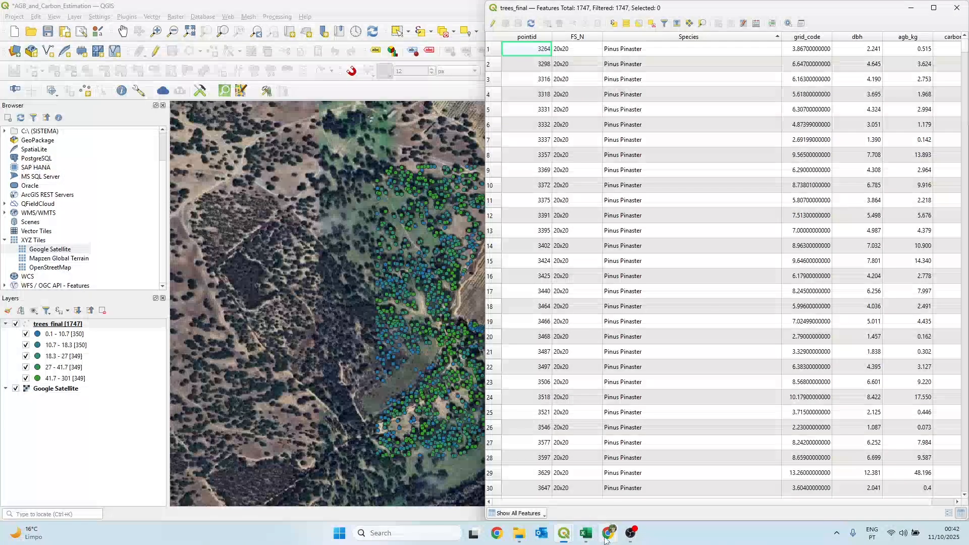
mouse_move(585, 532)
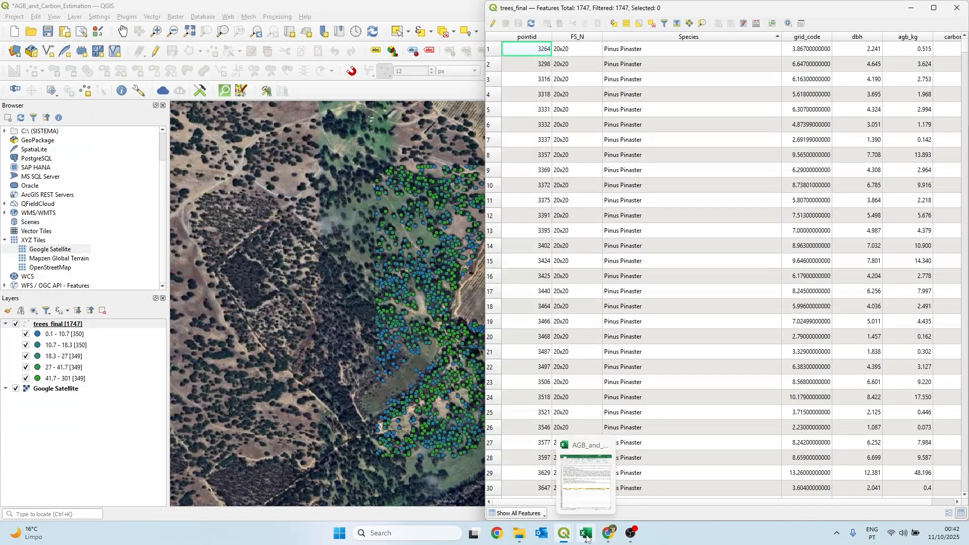
left_click(584, 533)
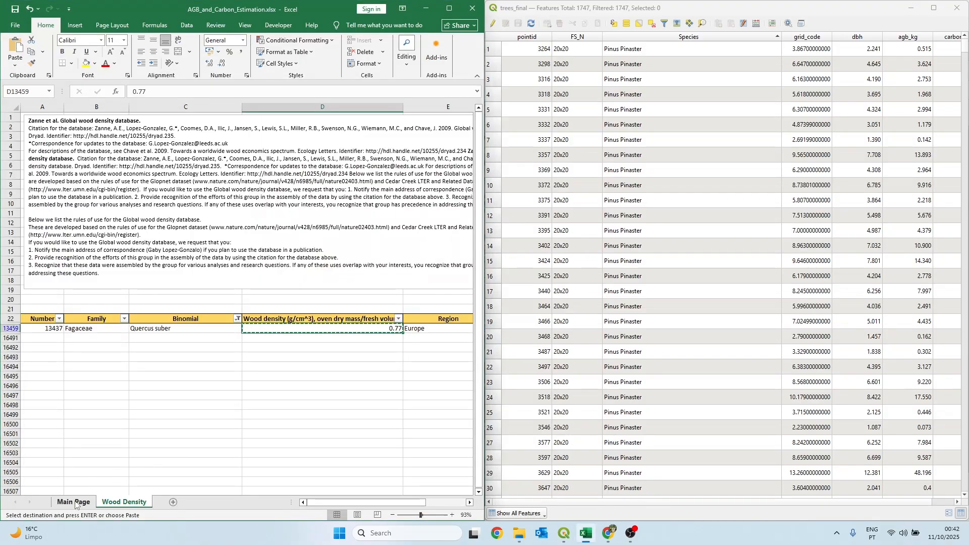
left_click(73, 501)
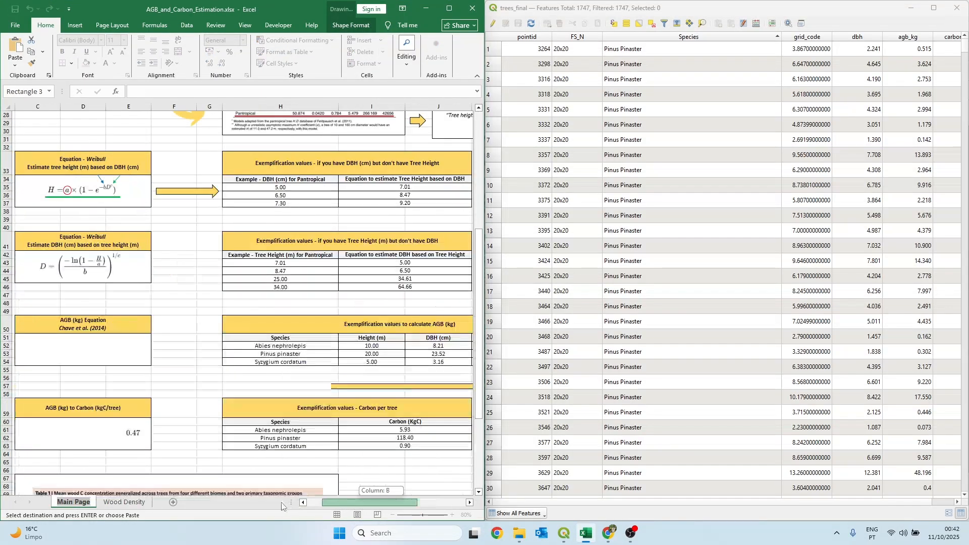
scroll("left", 3)
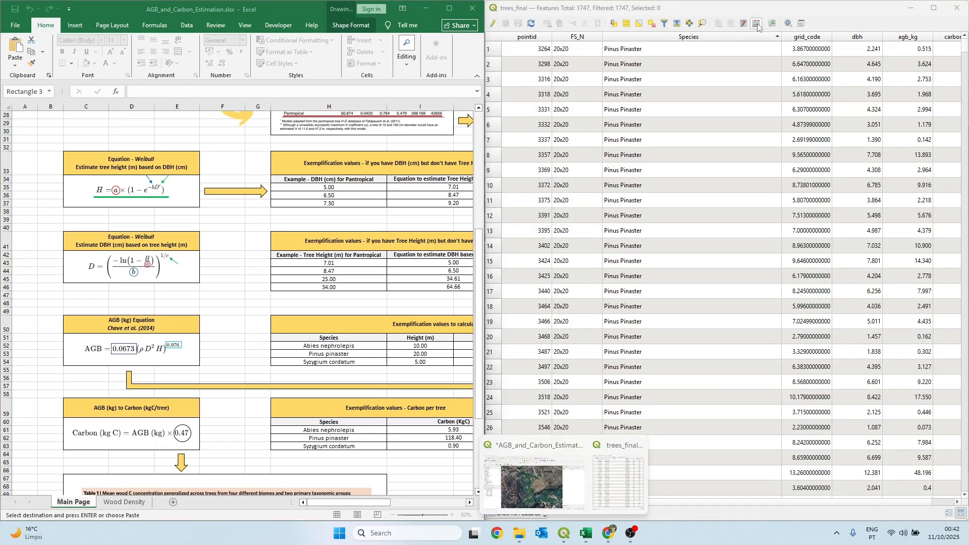
Update carbon_kg for all trees with the expression "agb_kg" * 0.47 in the Field Calculator
left_click(755, 24)
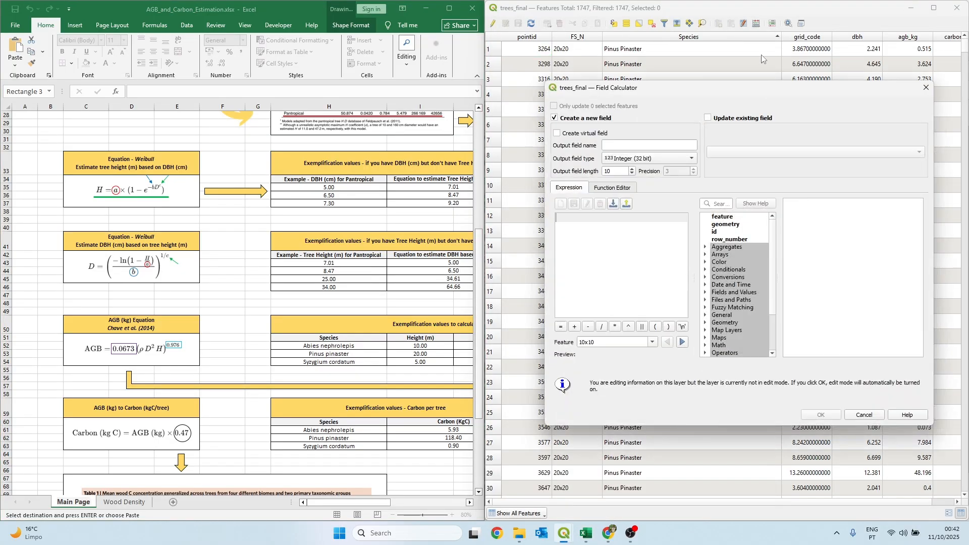
left_click(708, 118)
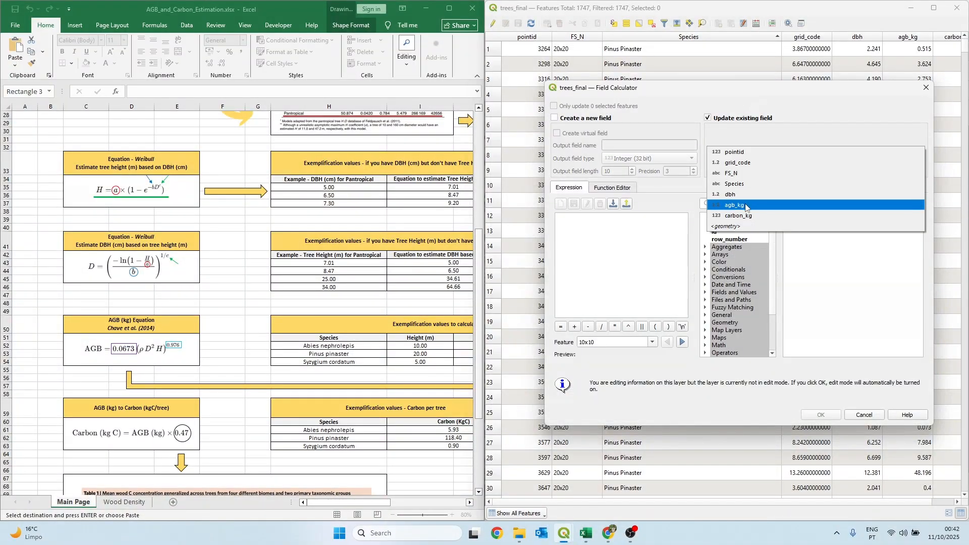
left_click(737, 215)
type("\"agb_kg\" * ")
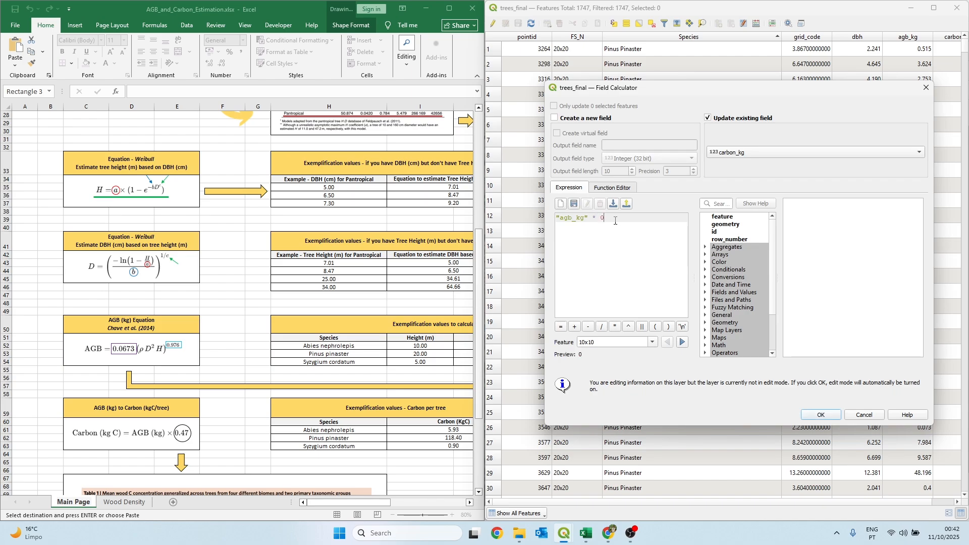
type("0.47")
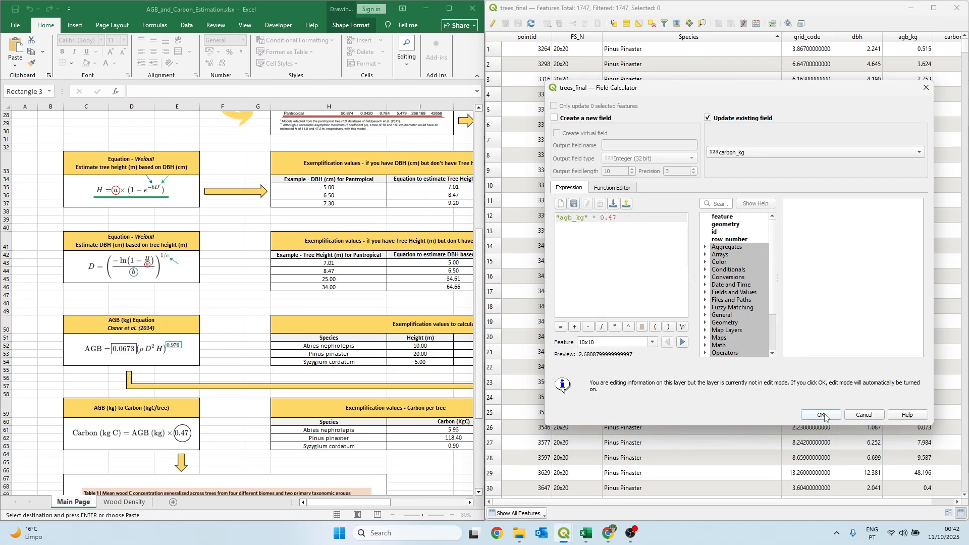
left_click(821, 415)
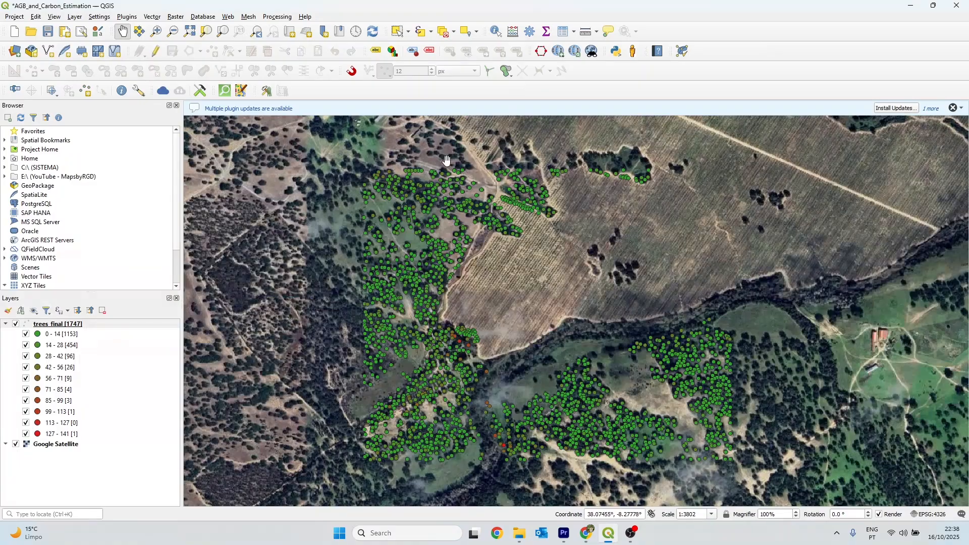
mouse_move(480, 289)
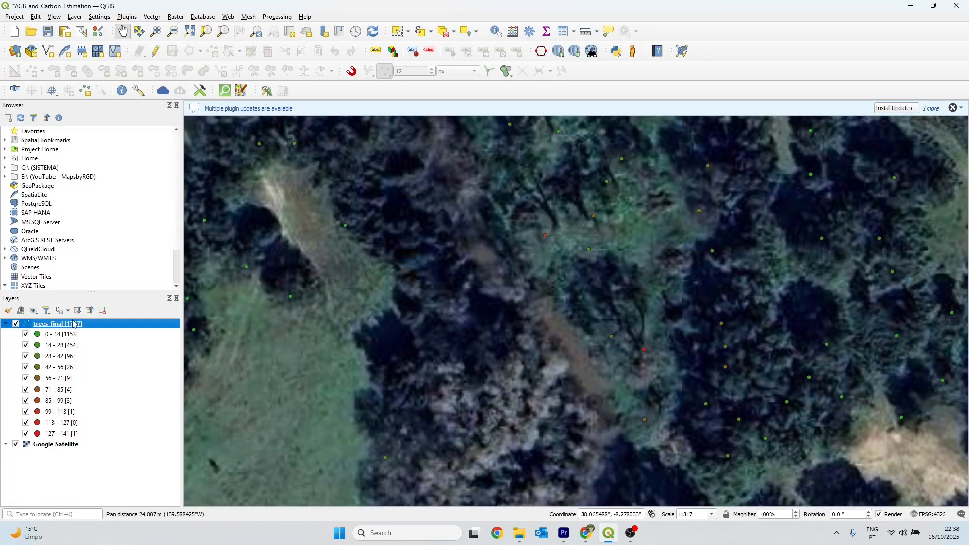
Select trees_final as the layer to query with Identify Features
left_click(495, 30)
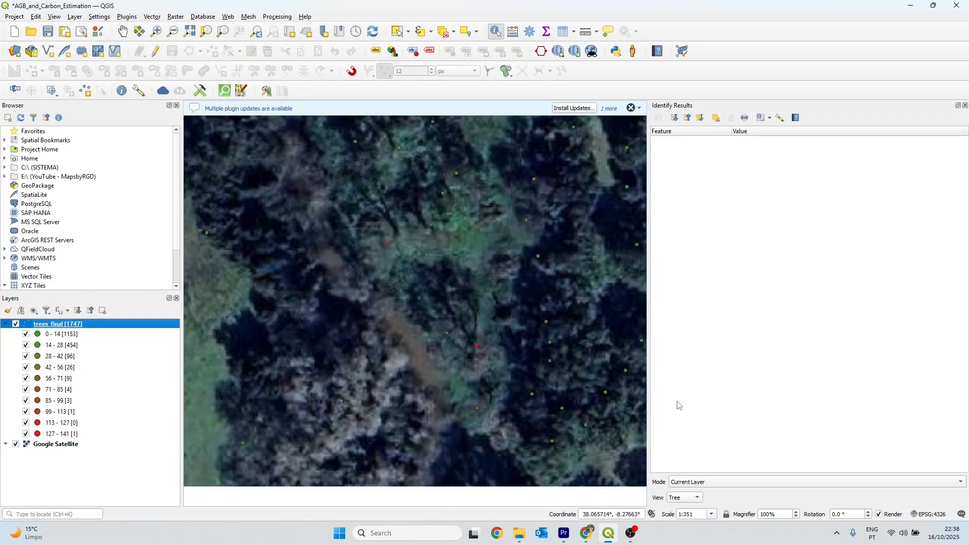
Identify the red tree: Quercus Suber Agroforestry System, dbh 19.896, agb_kg 301.024, carbon_kg 141
left_click(476, 345)
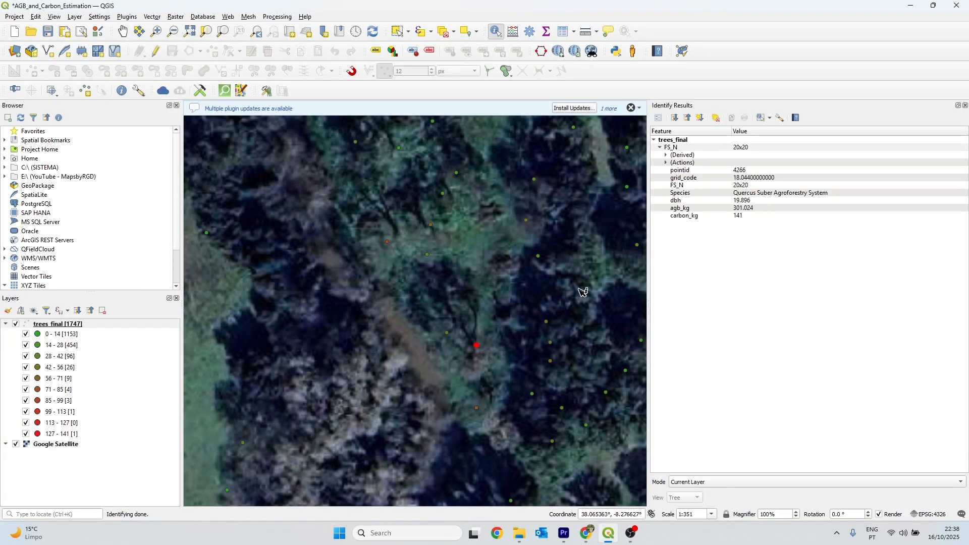
mouse_move(691, 183)
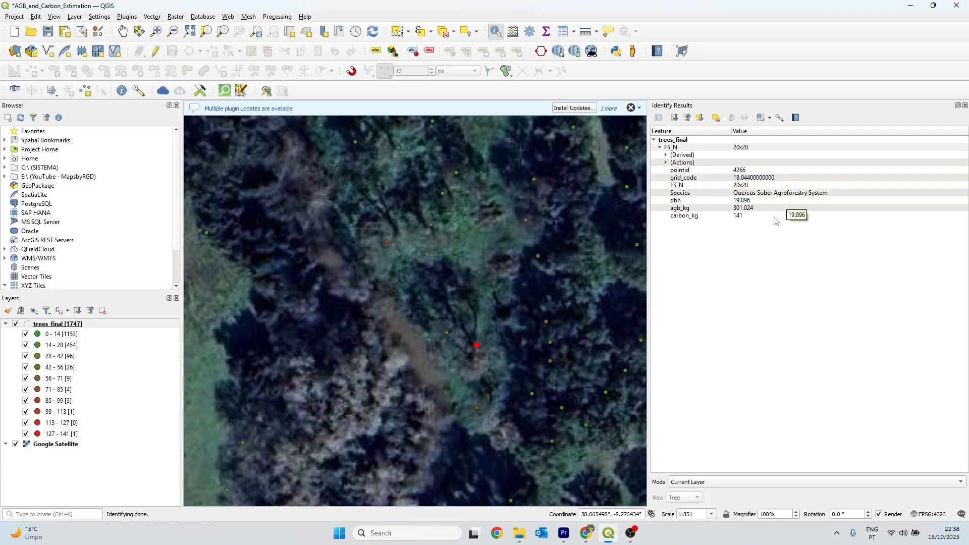
mouse_move(771, 238)
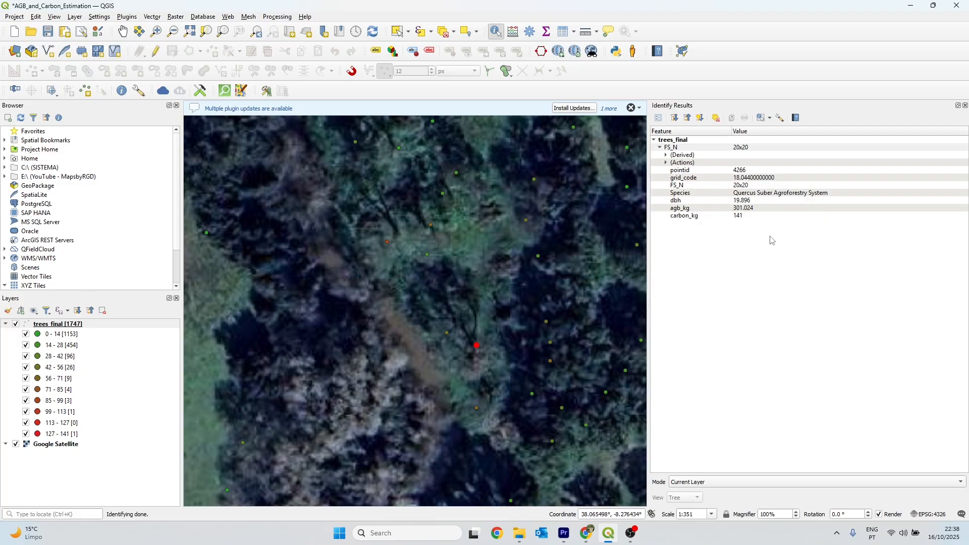
scroll("down", 3)
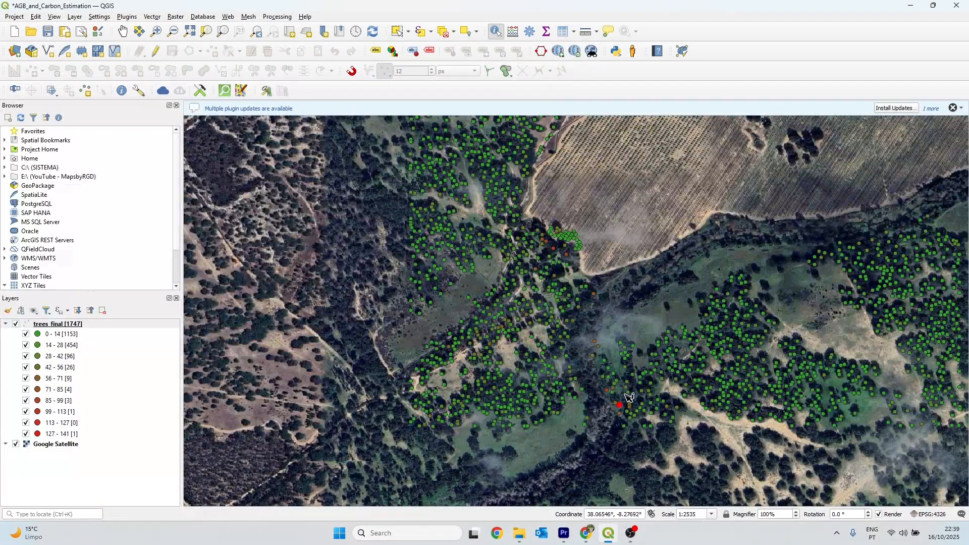
mouse_move(625, 413)
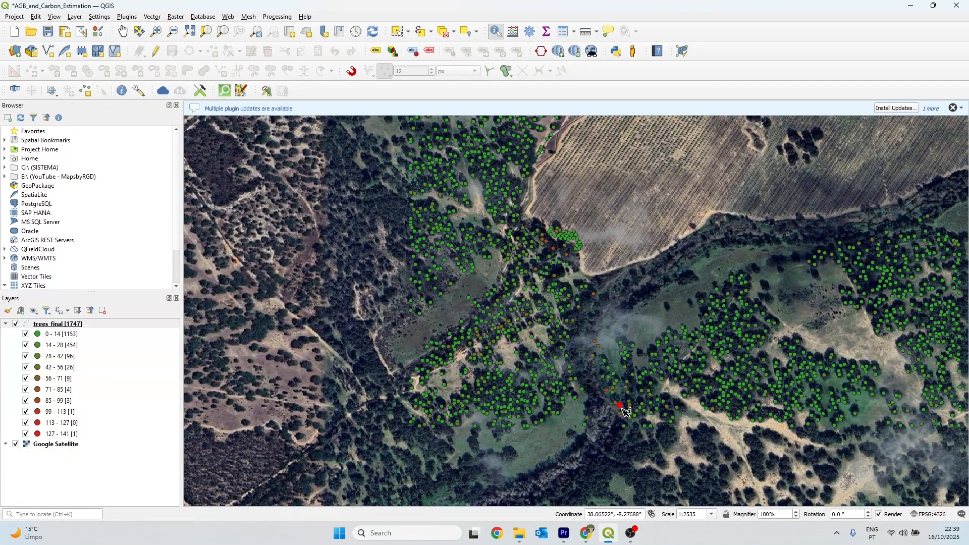